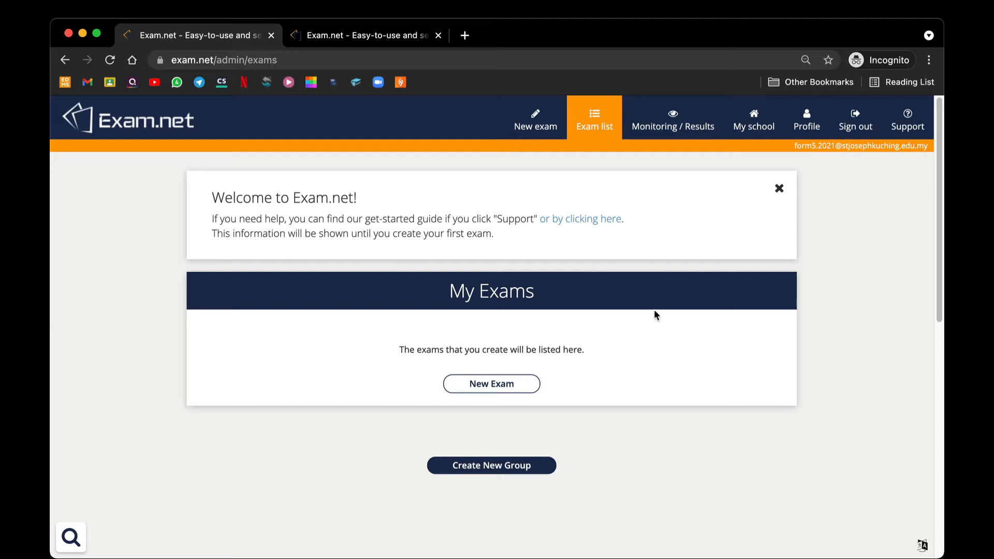
mouse_move(433, 265)
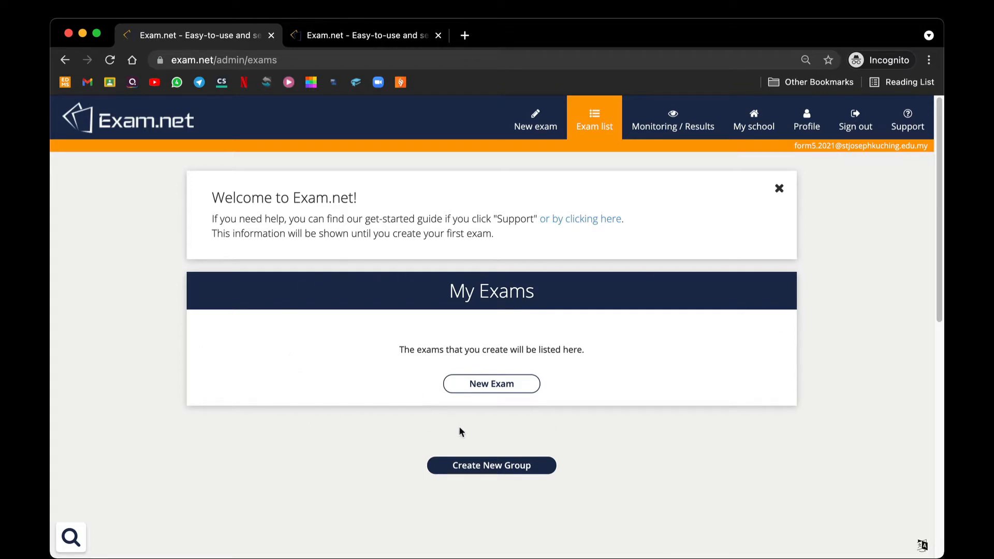
mouse_move(485, 470)
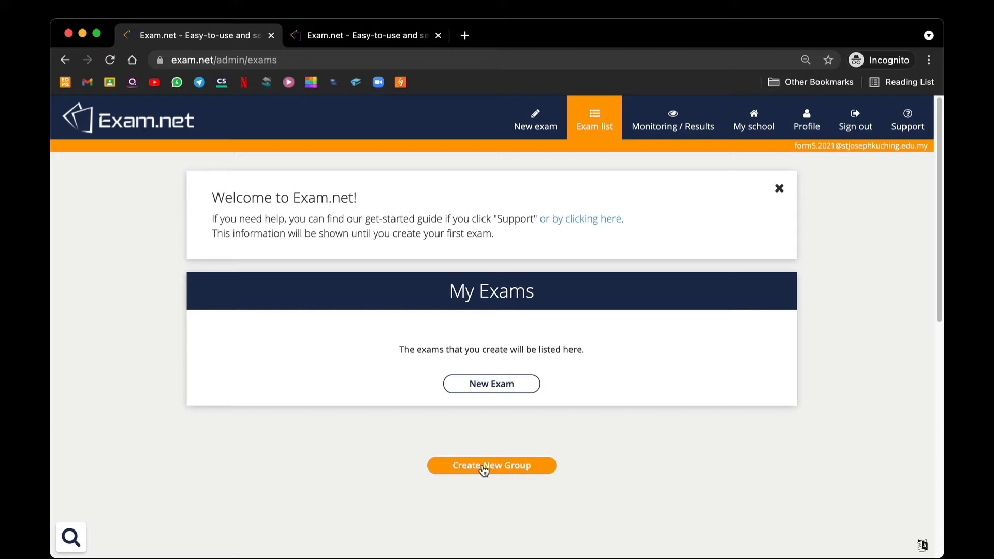
mouse_move(328, 350)
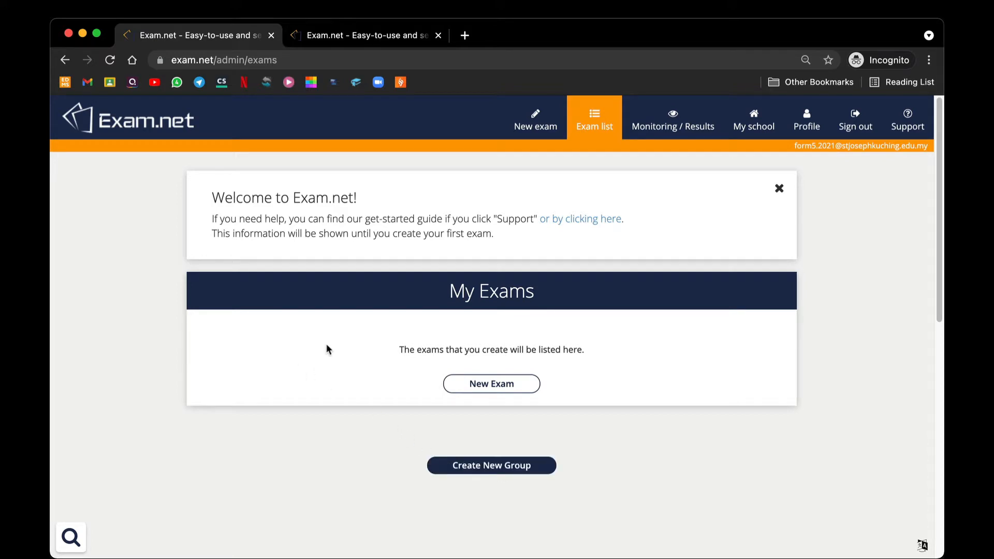
mouse_move(209, 343)
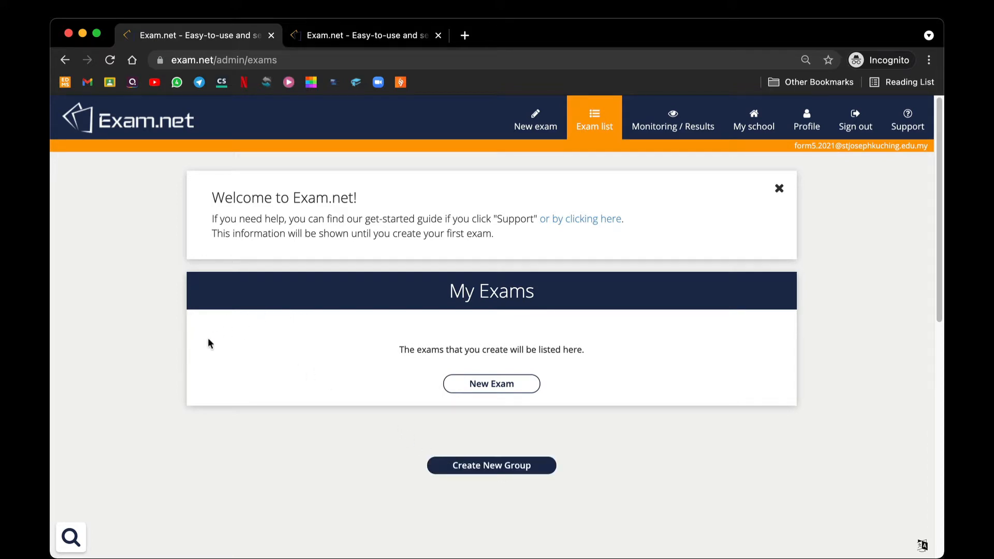
mouse_move(308, 377)
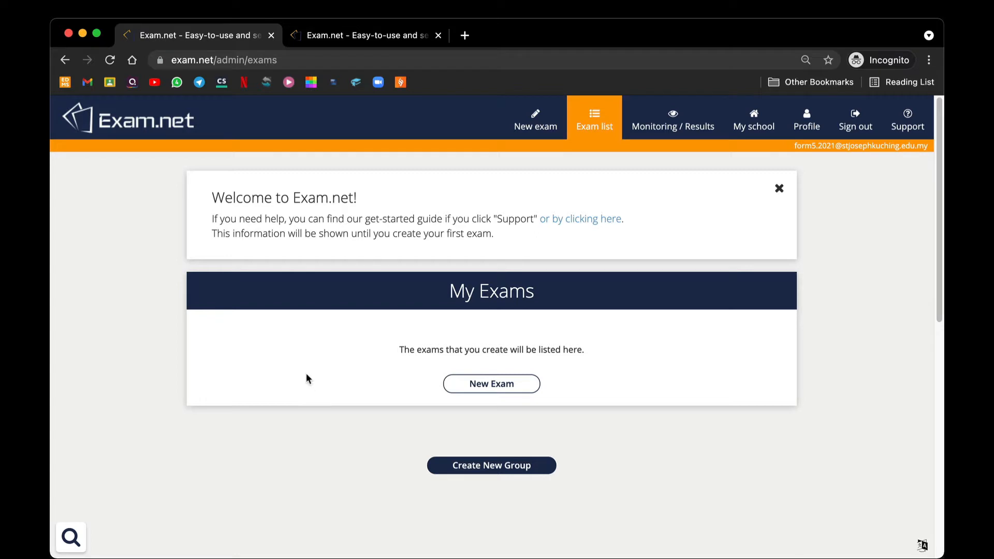
mouse_move(491, 388)
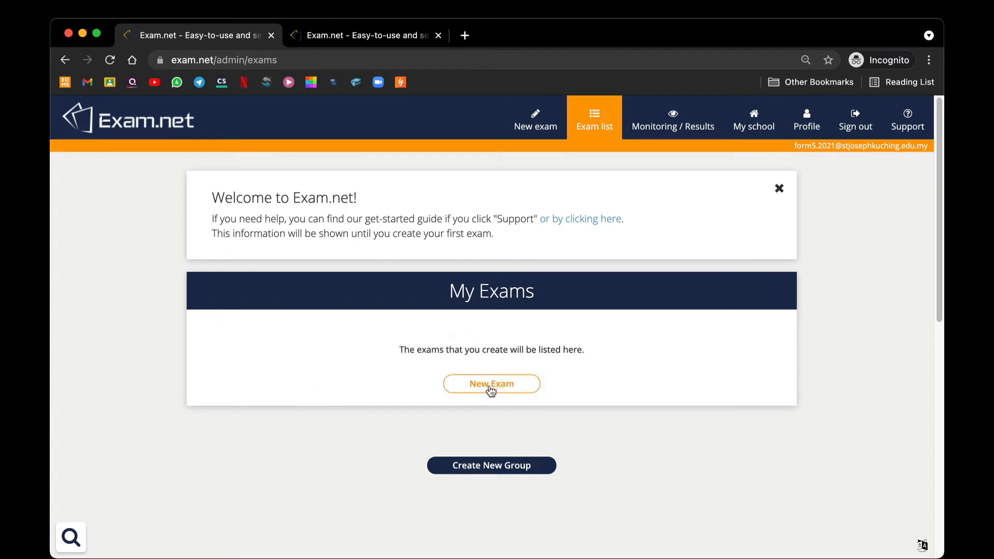
Step: Start a new exam and name it 'No Digital Exam Question'
left_click(491, 383)
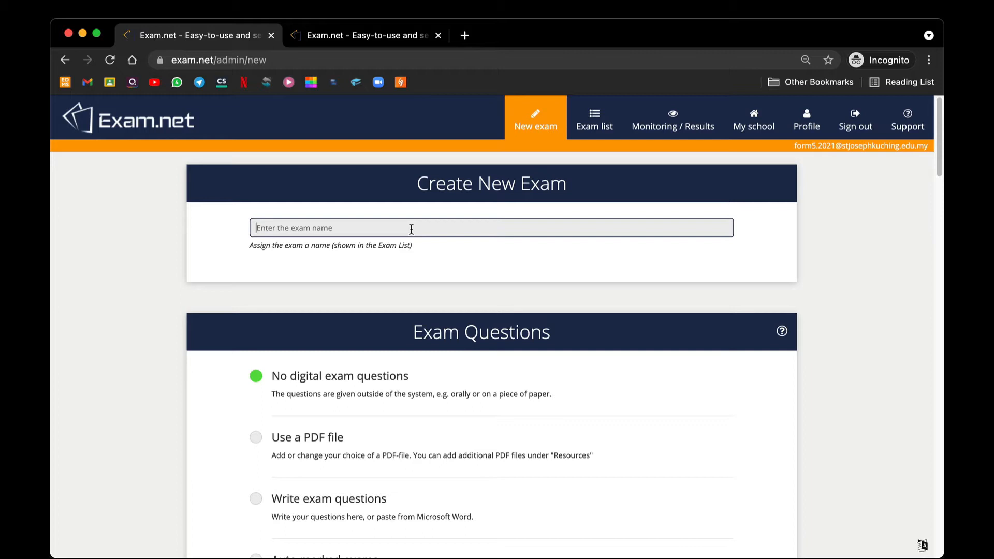
type("No Digital")
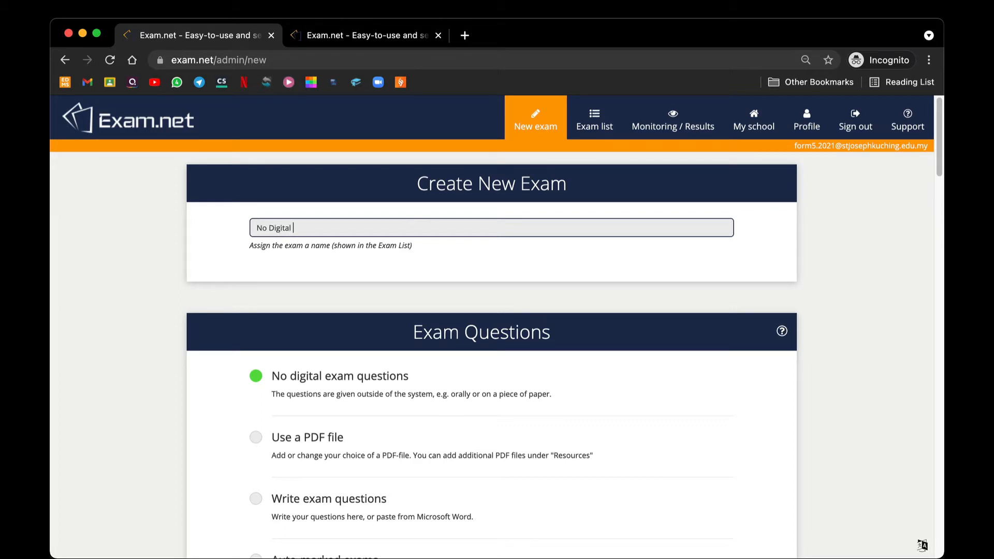
type("Exam Ques")
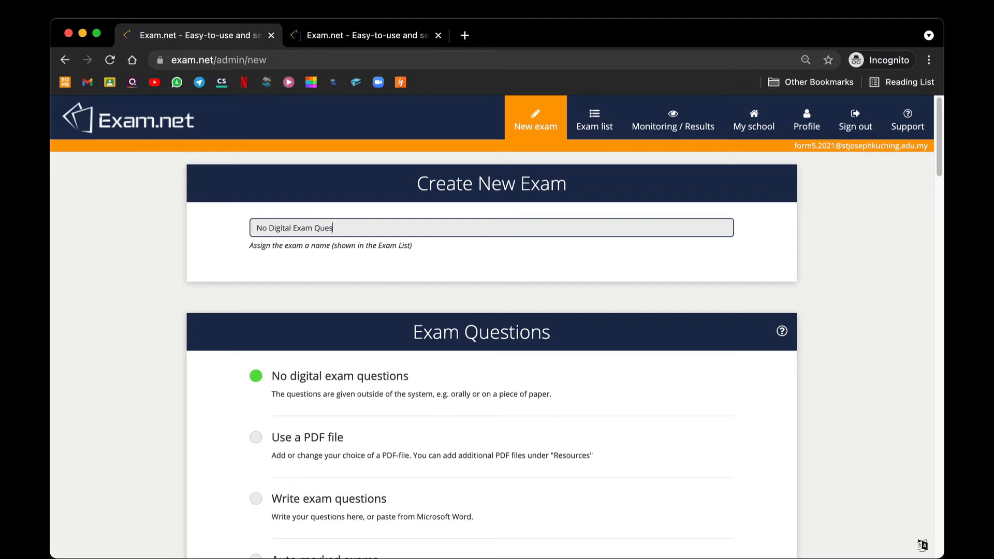
type("tion")
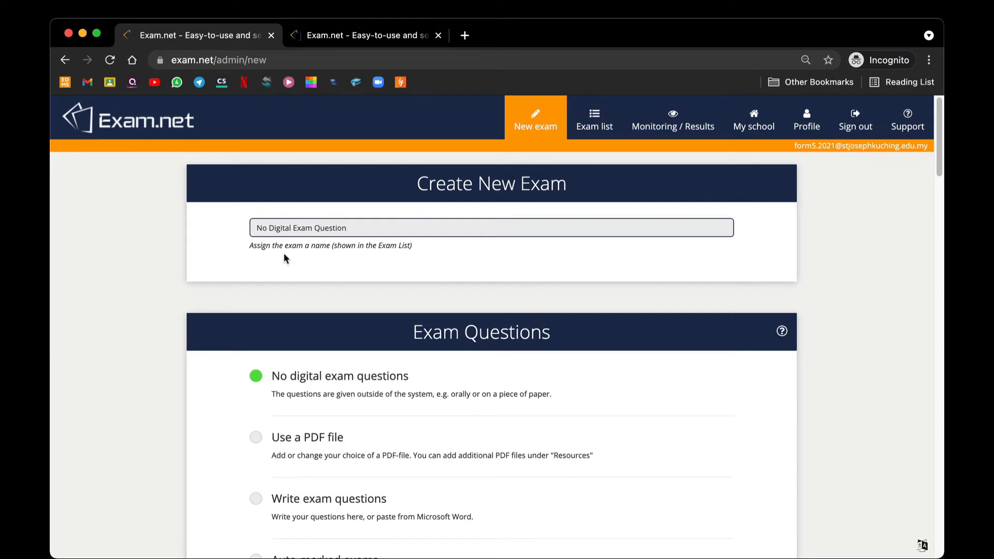
mouse_move(678, 282)
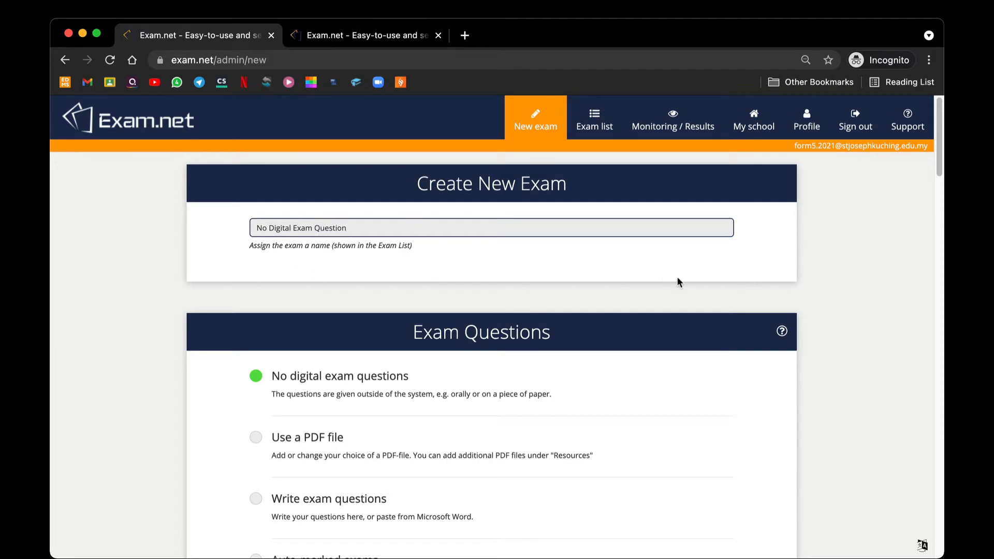
scroll("down", 3)
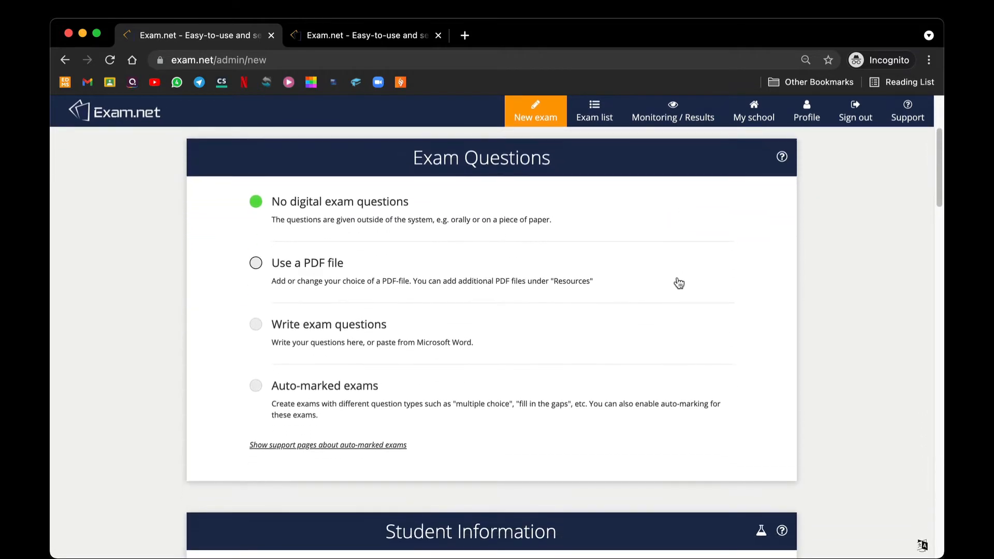
mouse_move(470, 176)
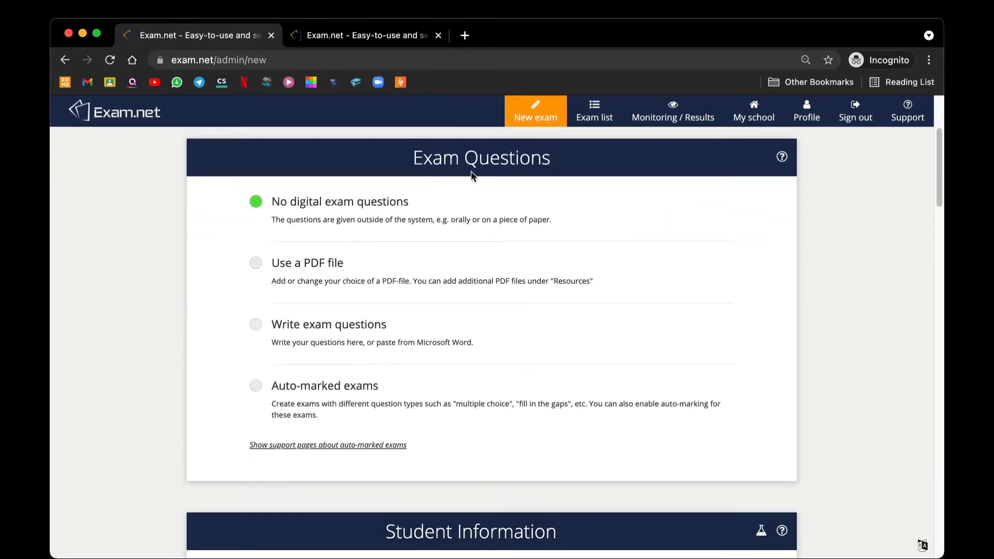
mouse_move(432, 206)
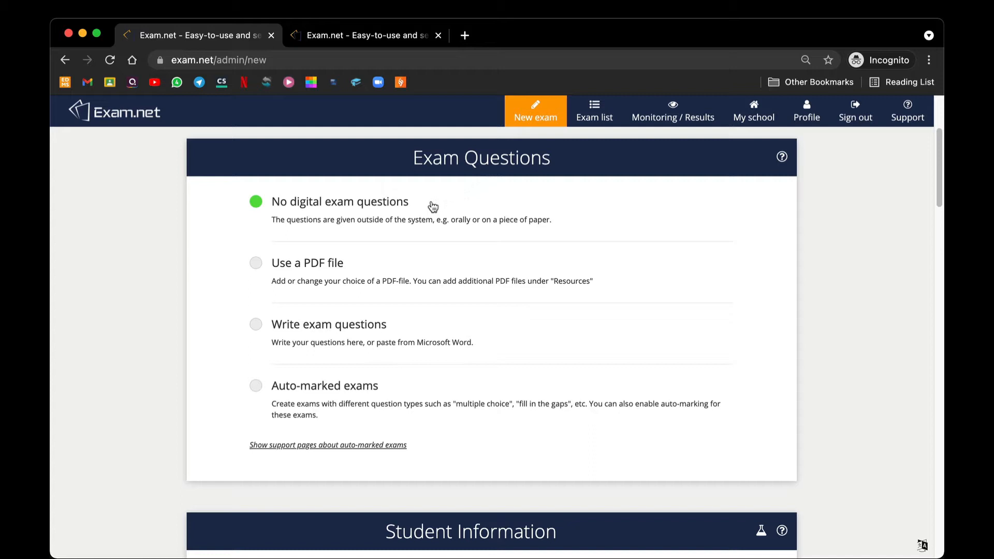
mouse_move(371, 187)
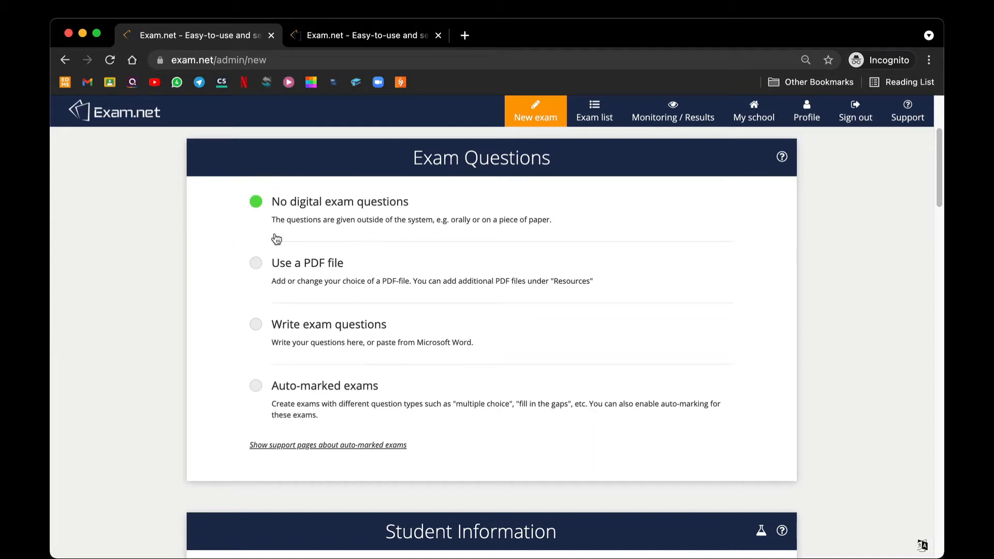
mouse_move(379, 217)
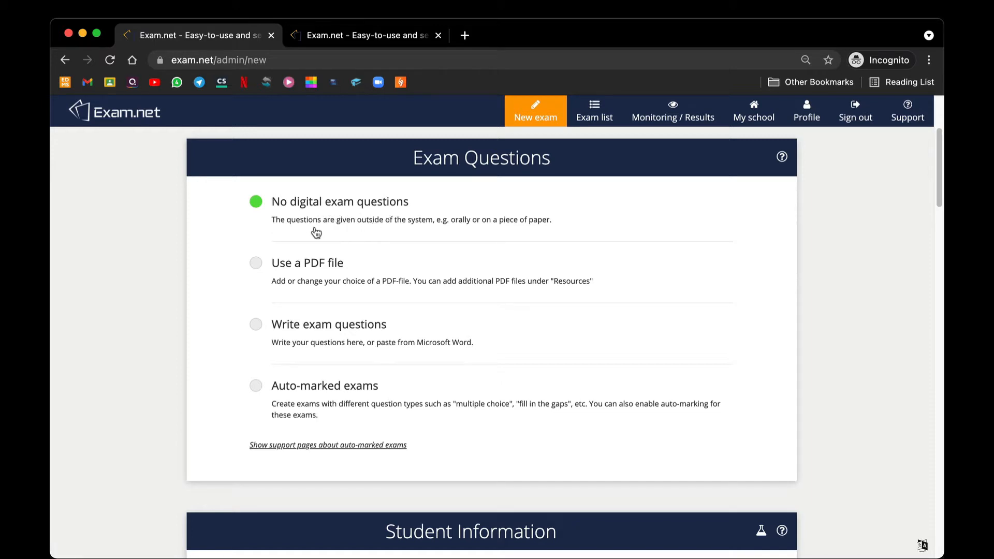
mouse_move(319, 232)
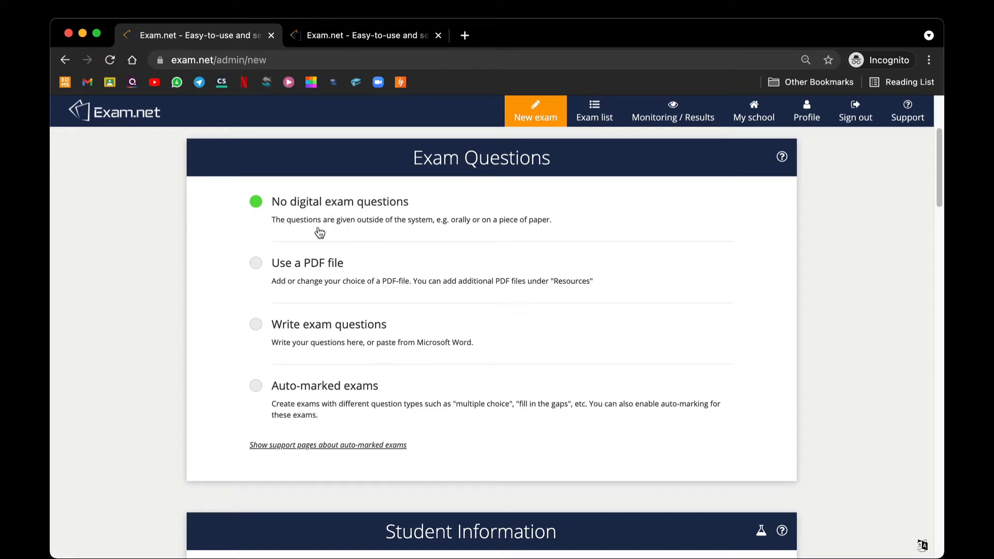
mouse_move(356, 233)
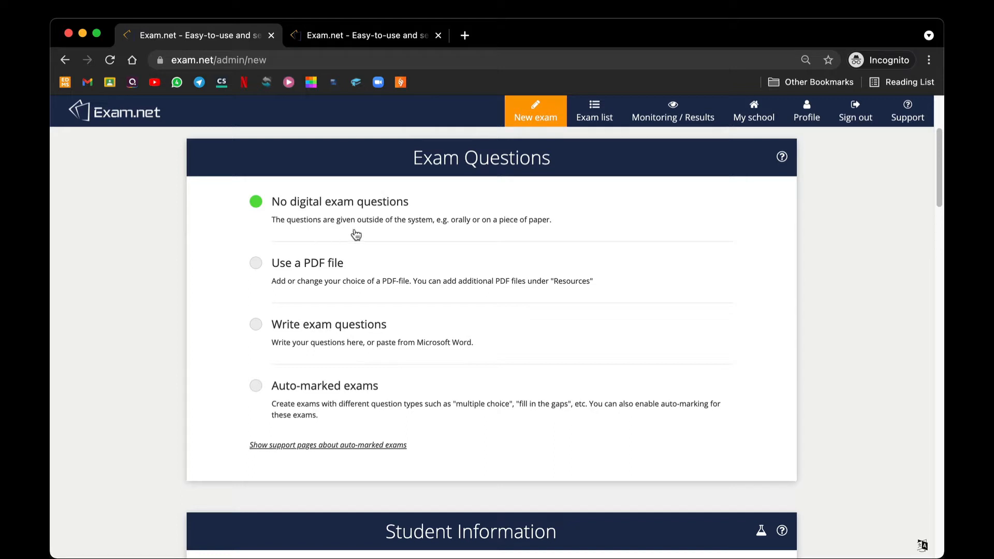
mouse_move(383, 238)
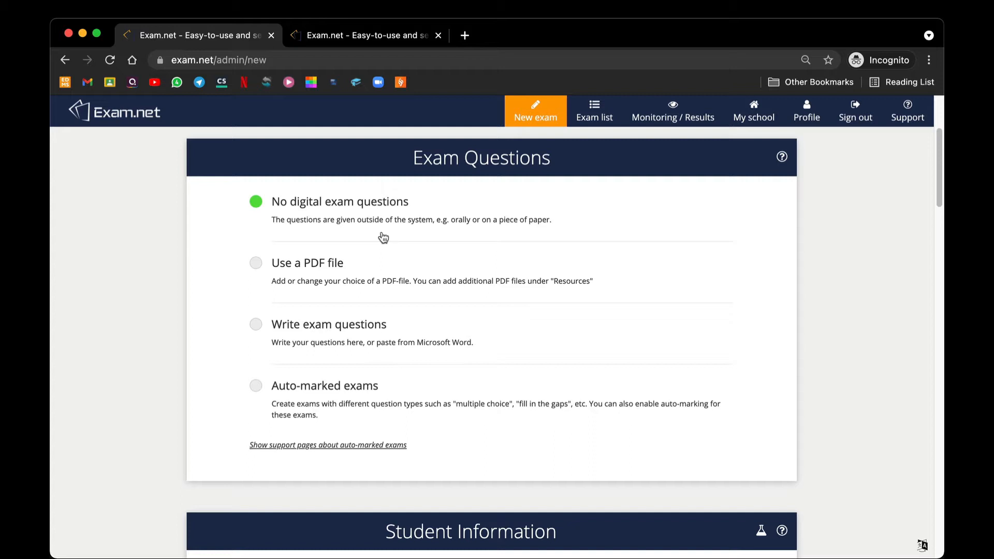
mouse_move(230, 366)
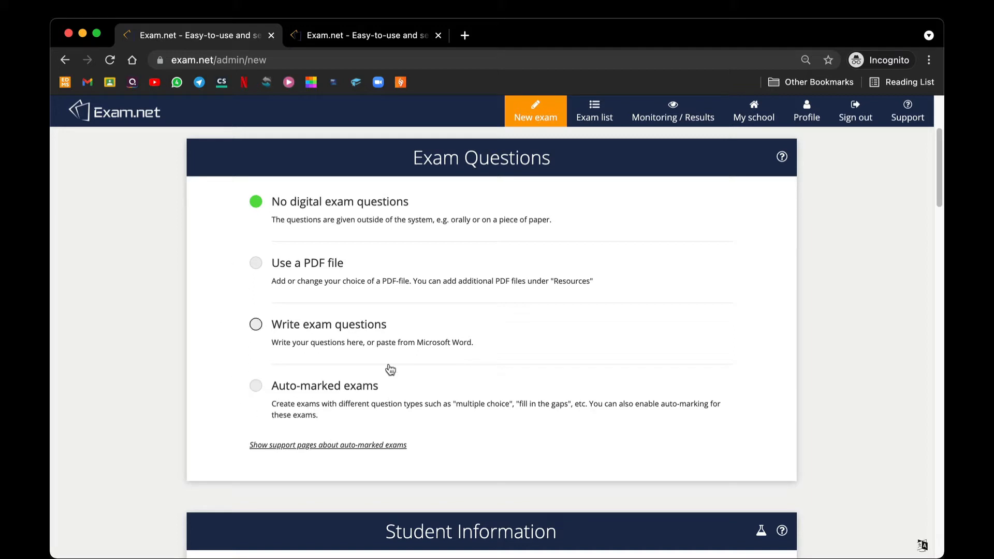
mouse_move(568, 348)
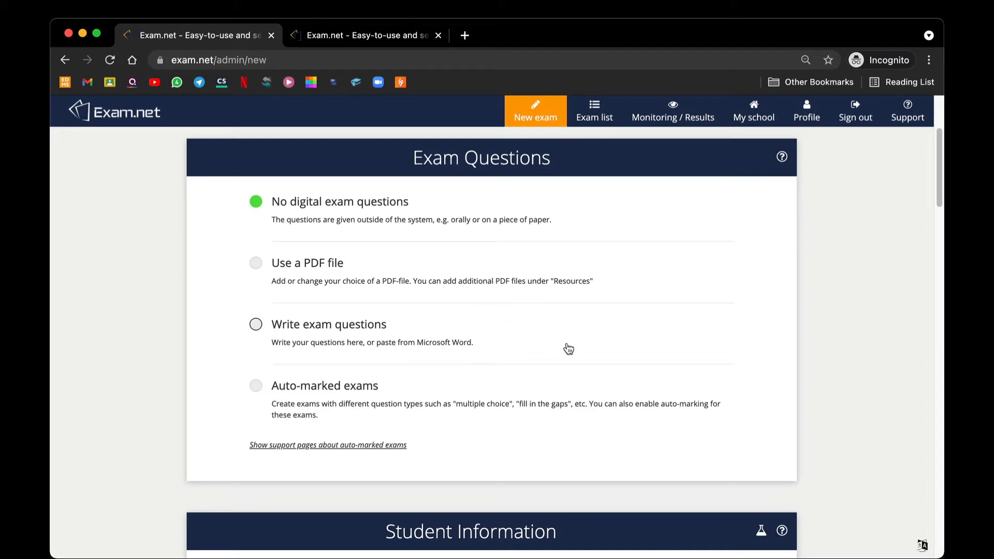
Step: Require first name, last name, class, teacher name and phone number, leaving anonymization off
scroll("down", 3)
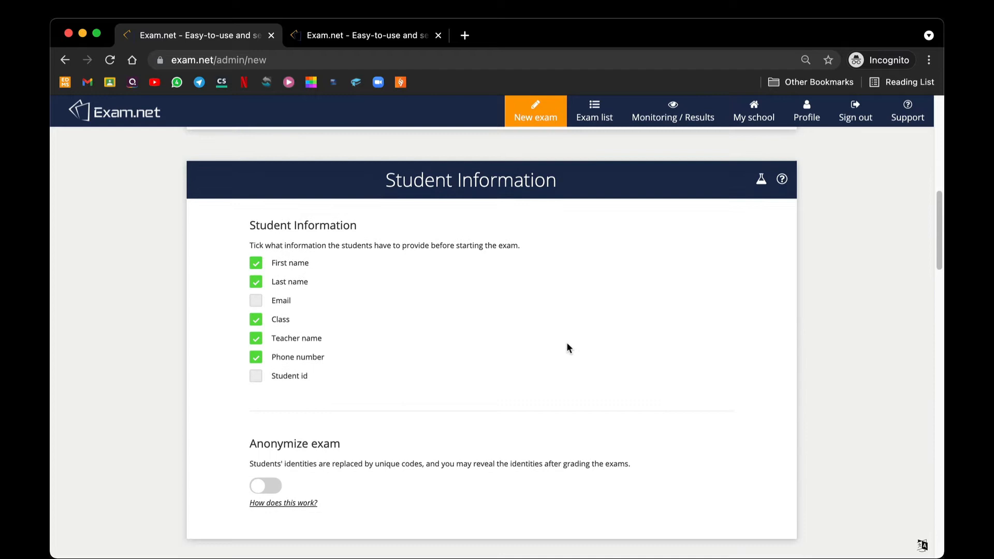
scroll("down", 3)
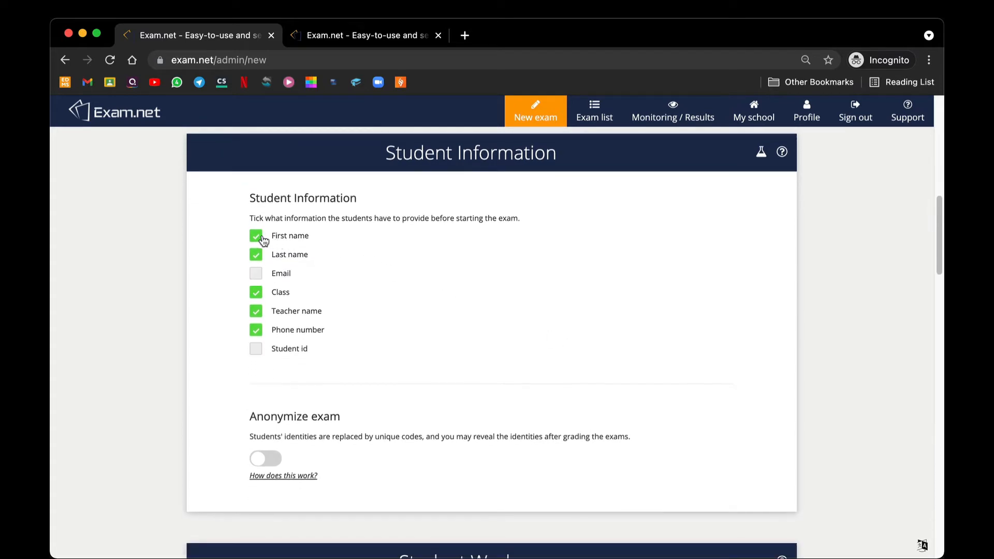
mouse_move(263, 265)
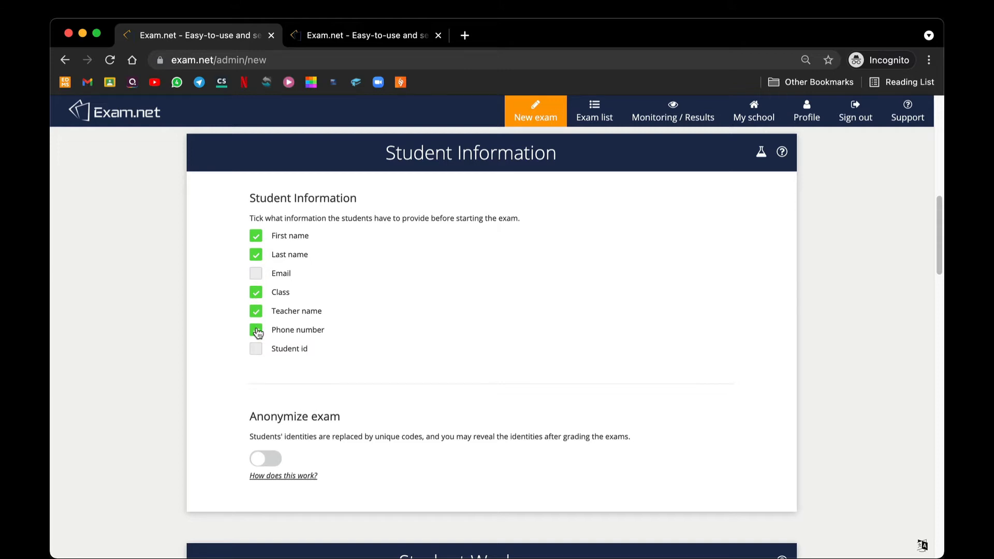
left_click(256, 331)
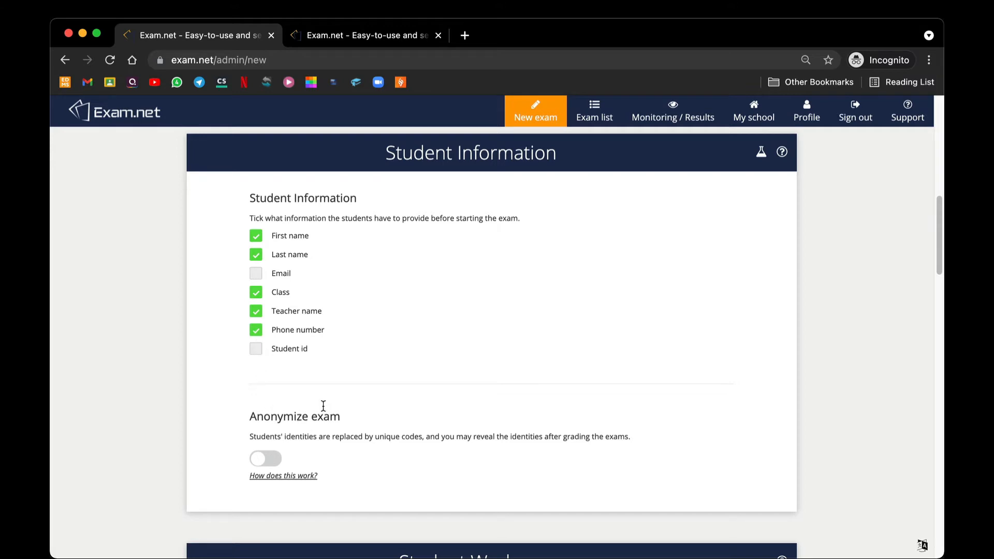
mouse_move(259, 429)
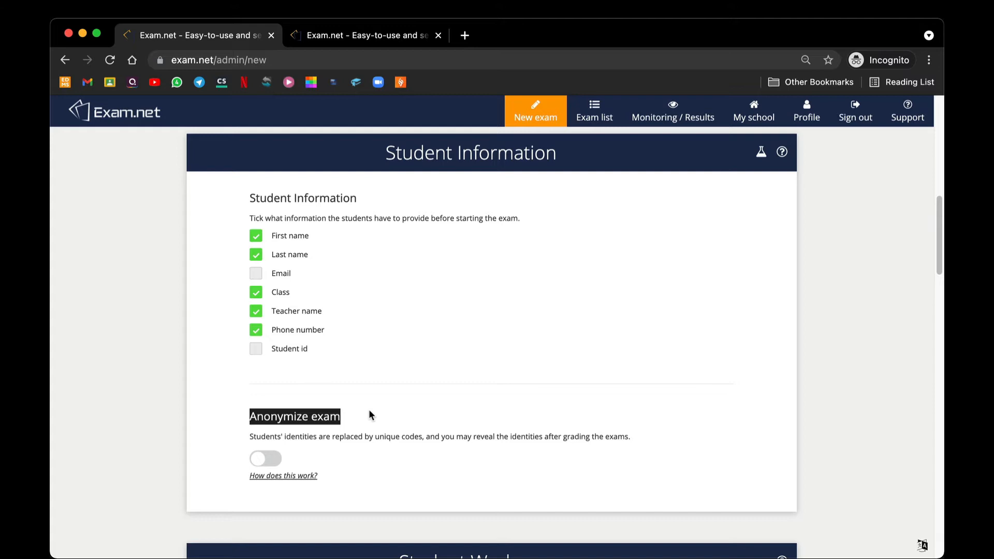
mouse_move(276, 458)
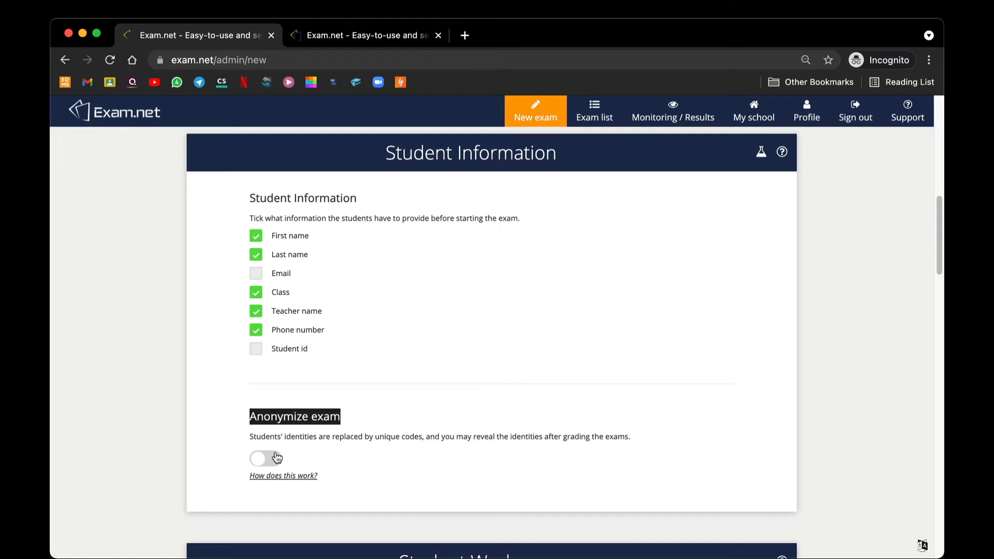
left_click(265, 457)
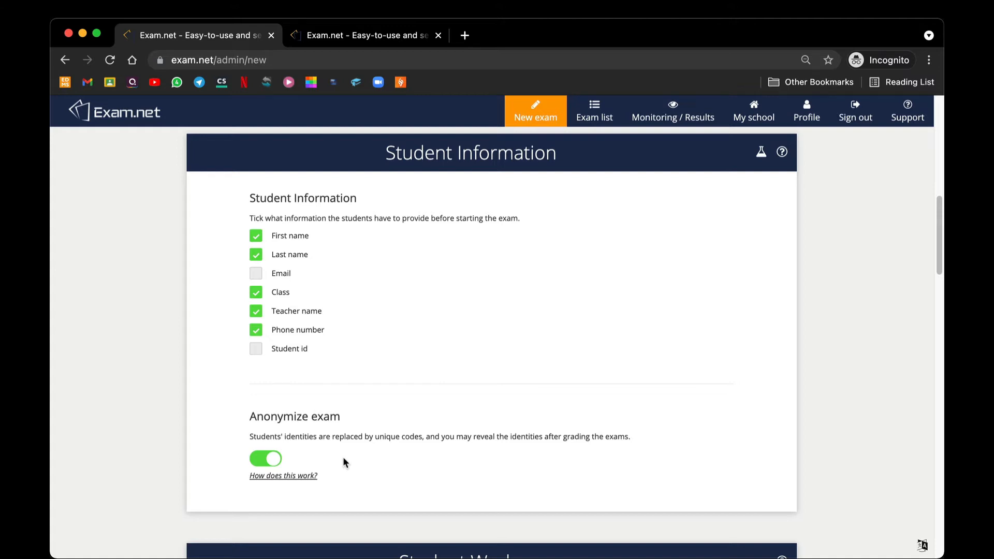
left_click(265, 458)
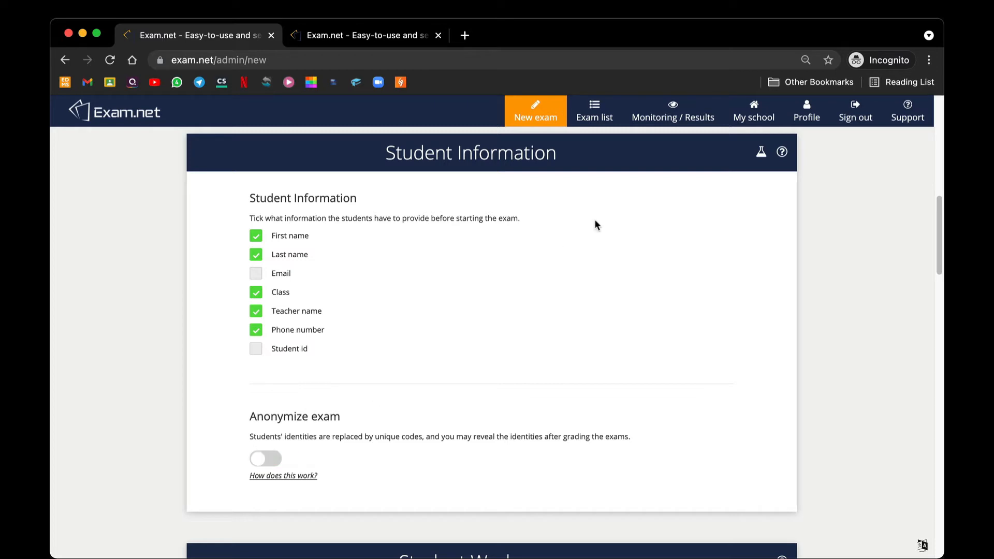
mouse_move(759, 155)
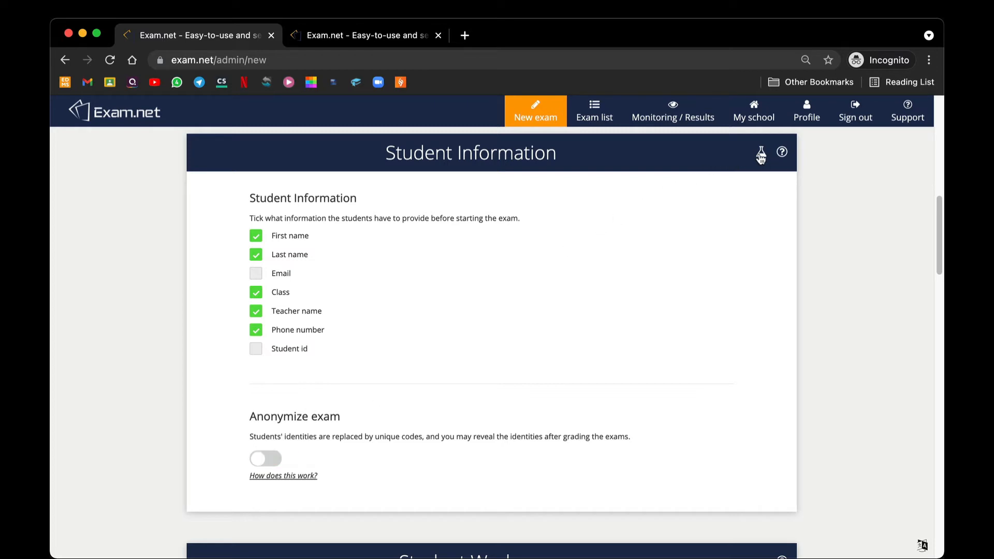
mouse_move(762, 157)
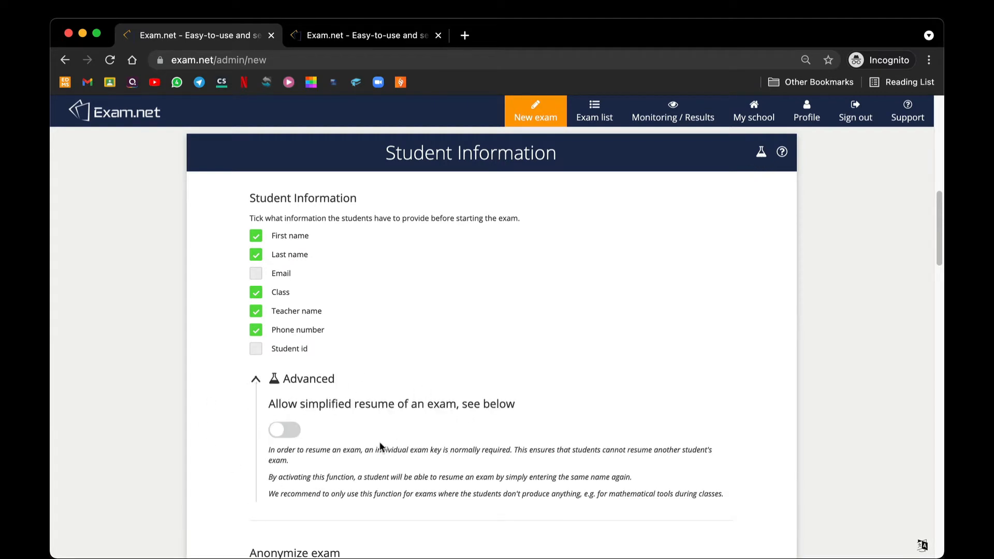
mouse_move(349, 418)
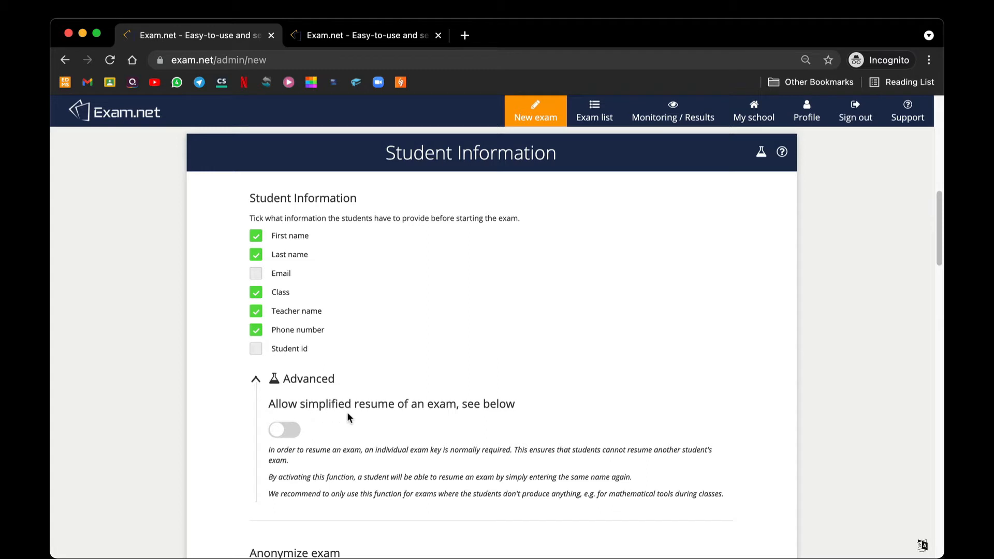
mouse_move(477, 413)
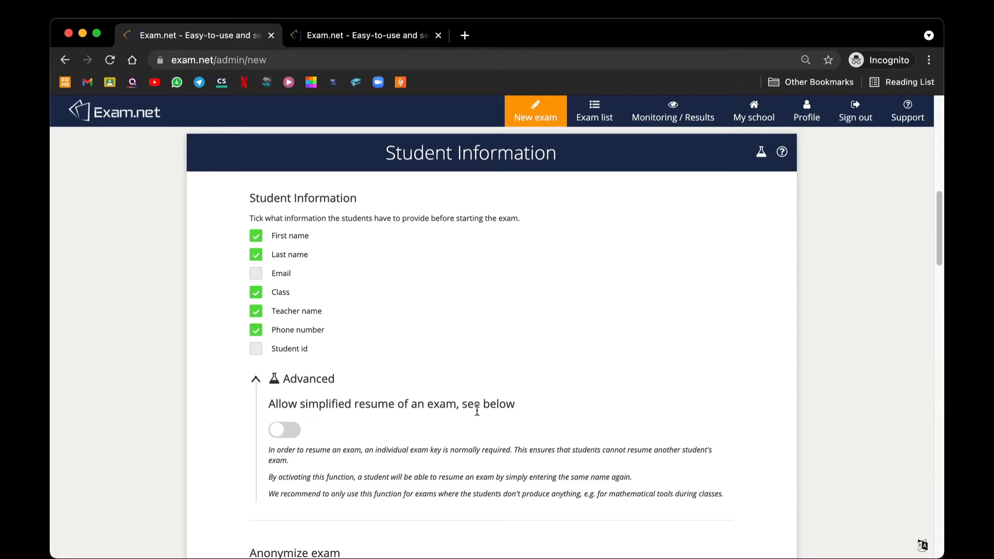
mouse_move(479, 413)
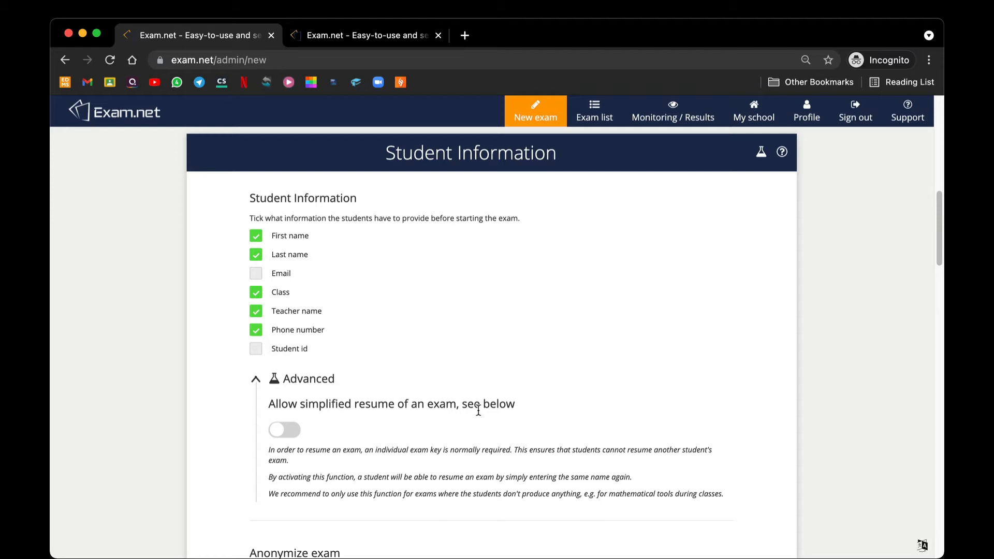
mouse_move(282, 431)
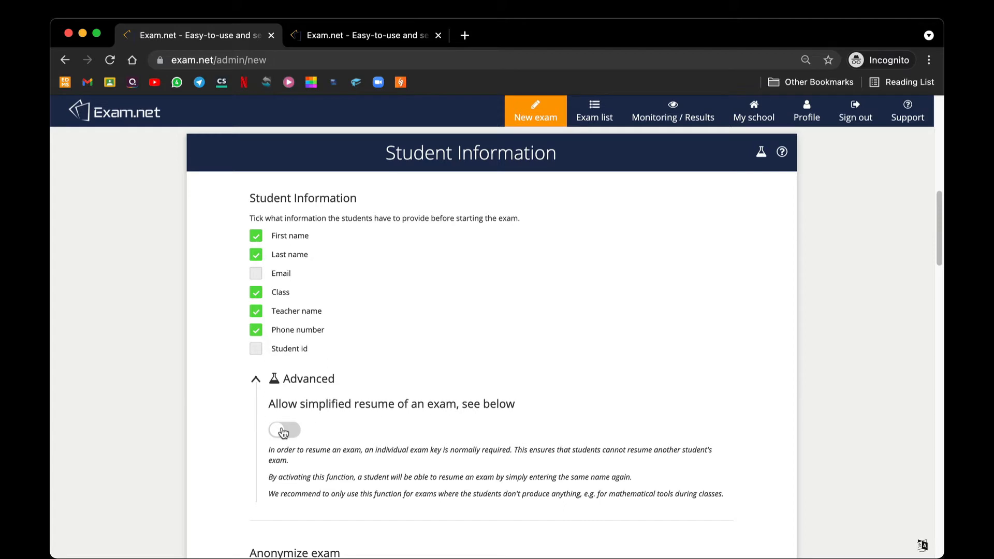
Step: Toggle simplified resume of an exam on and back off in the advanced options
left_click(284, 430)
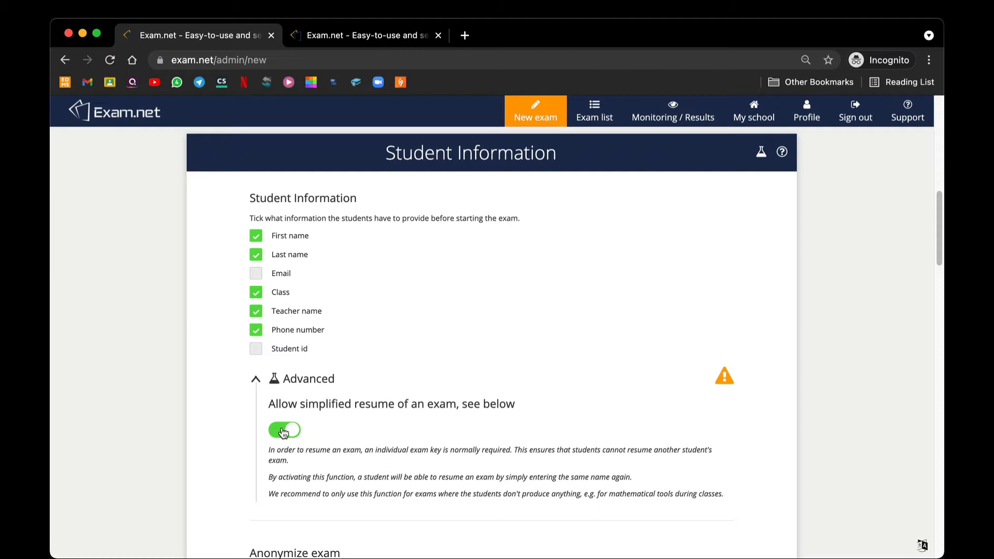
left_click(283, 430)
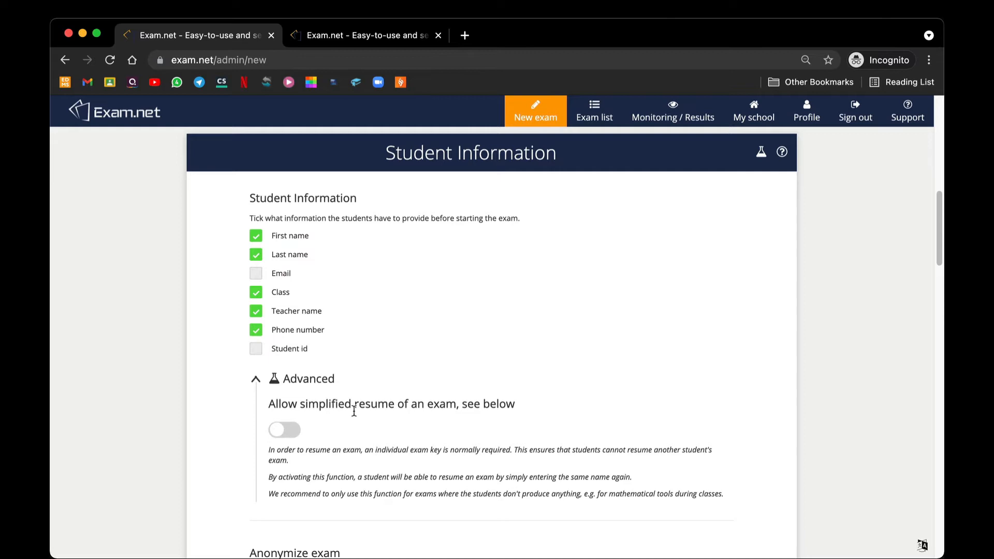
Step: Bring the Student Workspace writing area, spell check and scanning settings into view
scroll("down", 3)
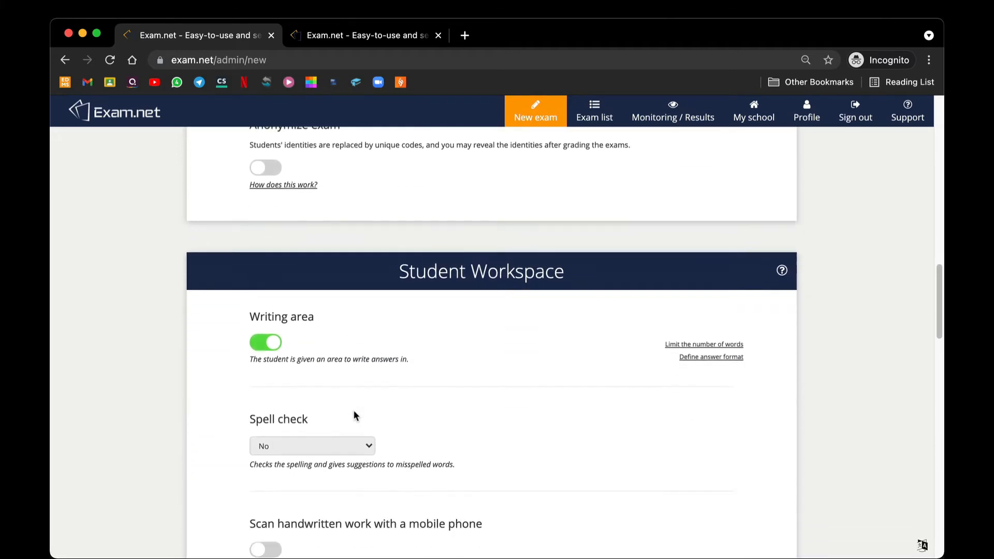
scroll("down", 3)
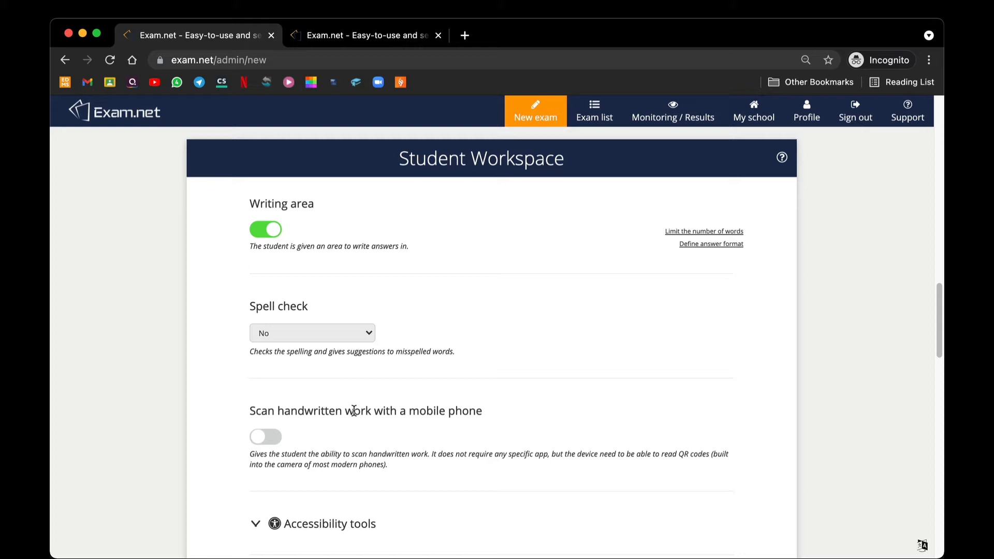
mouse_move(306, 226)
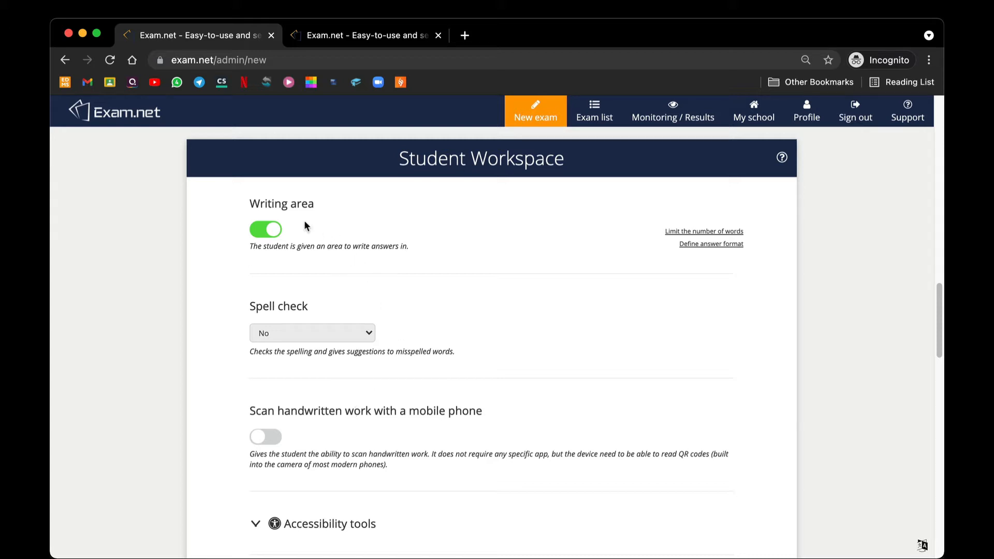
double_click(268, 204)
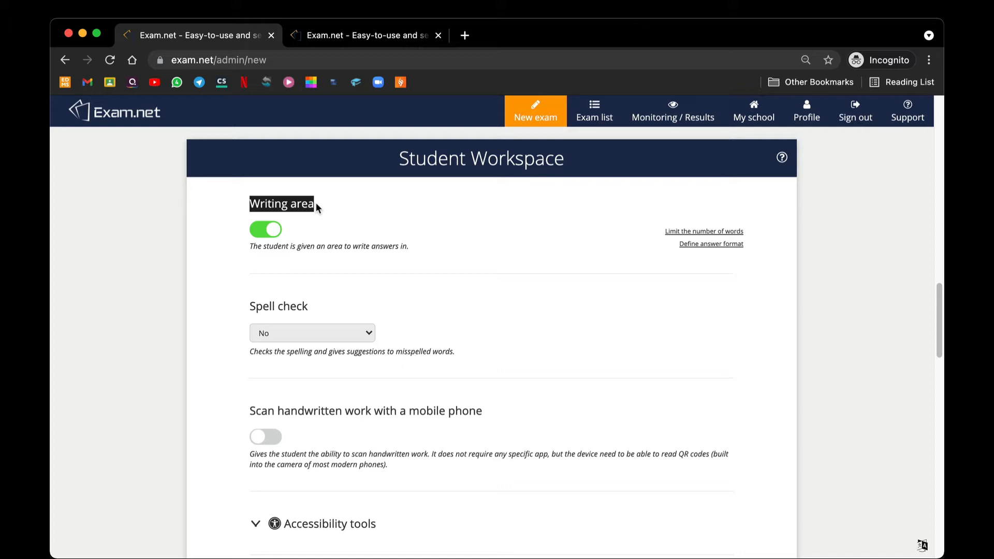
mouse_move(477, 202)
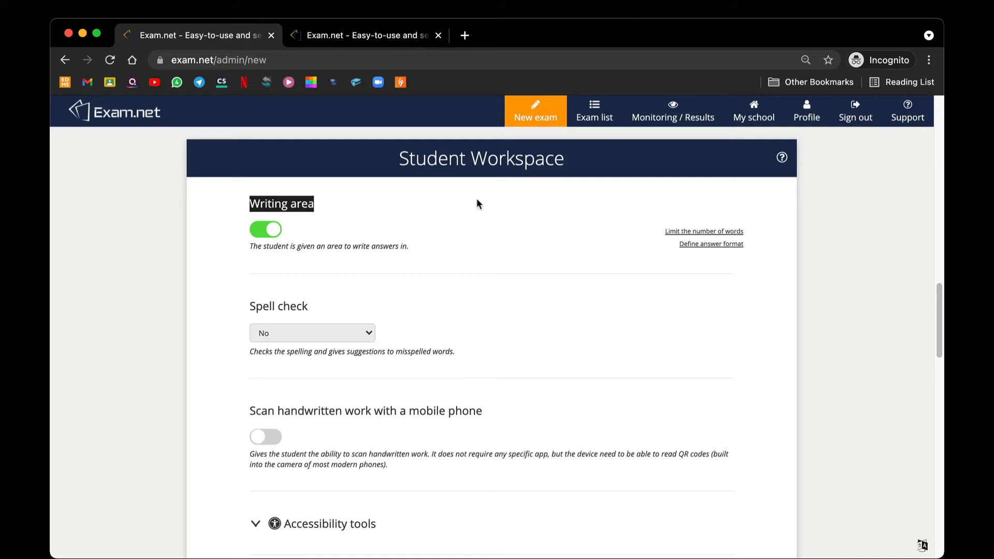
mouse_move(687, 236)
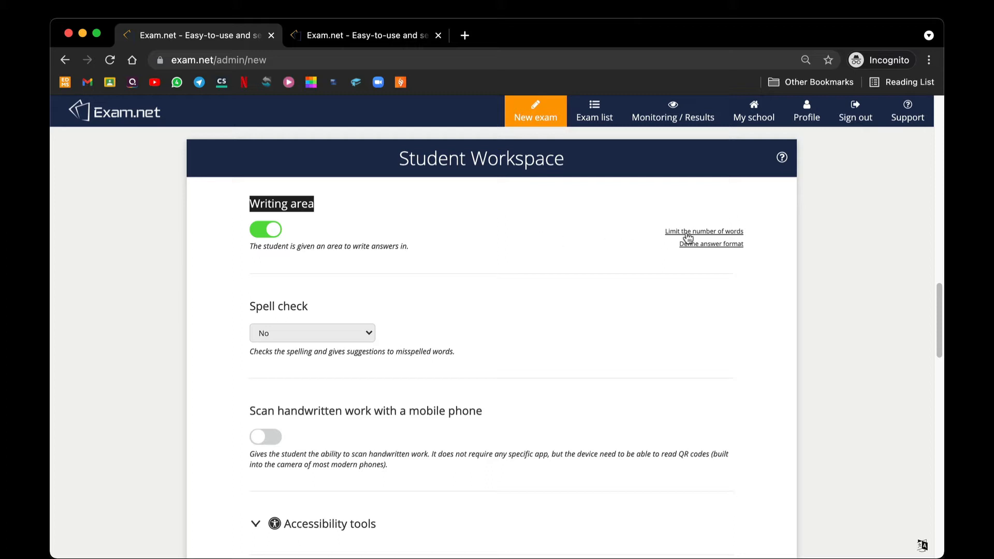
Step: Limit written answers to 25 words and confirm the word-limit warning
left_click(704, 231)
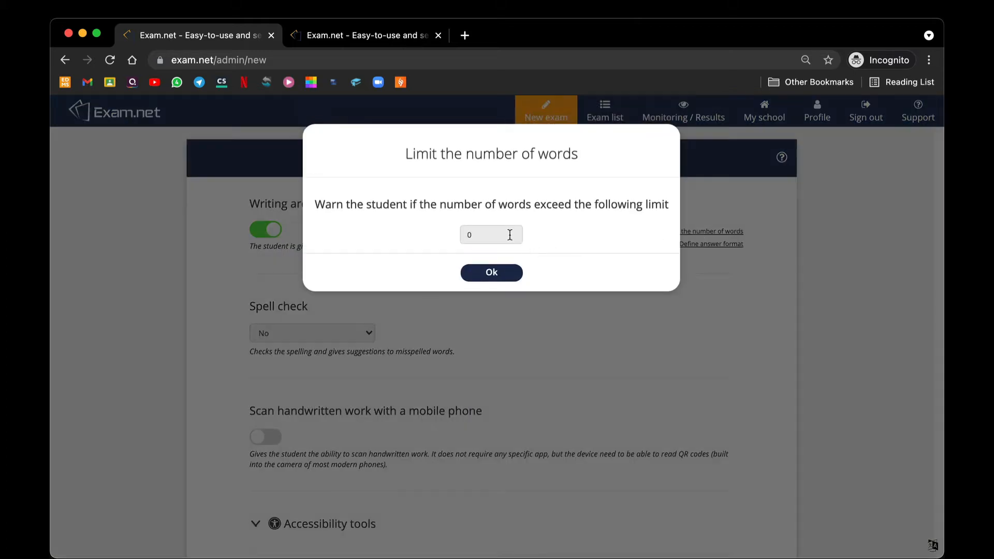
left_click(490, 234)
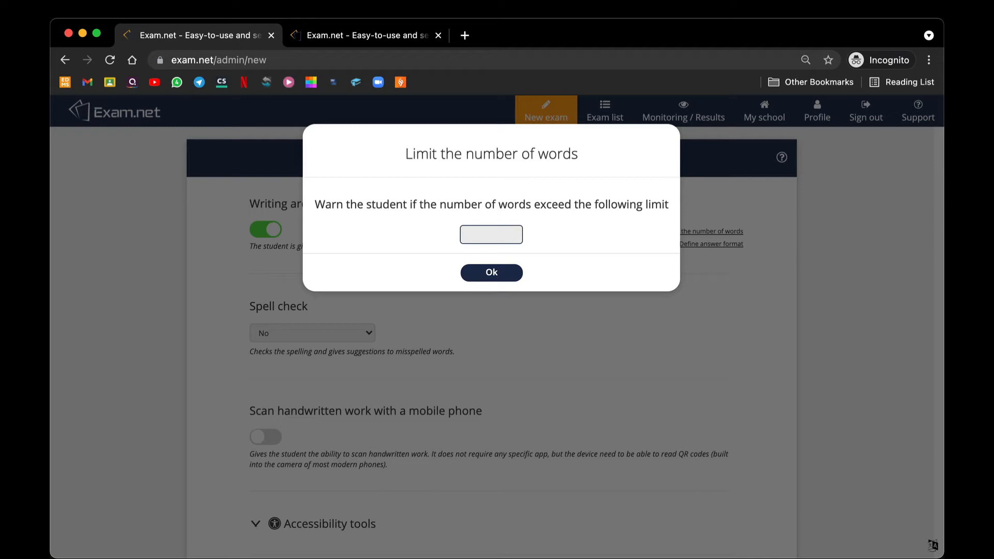
type("25")
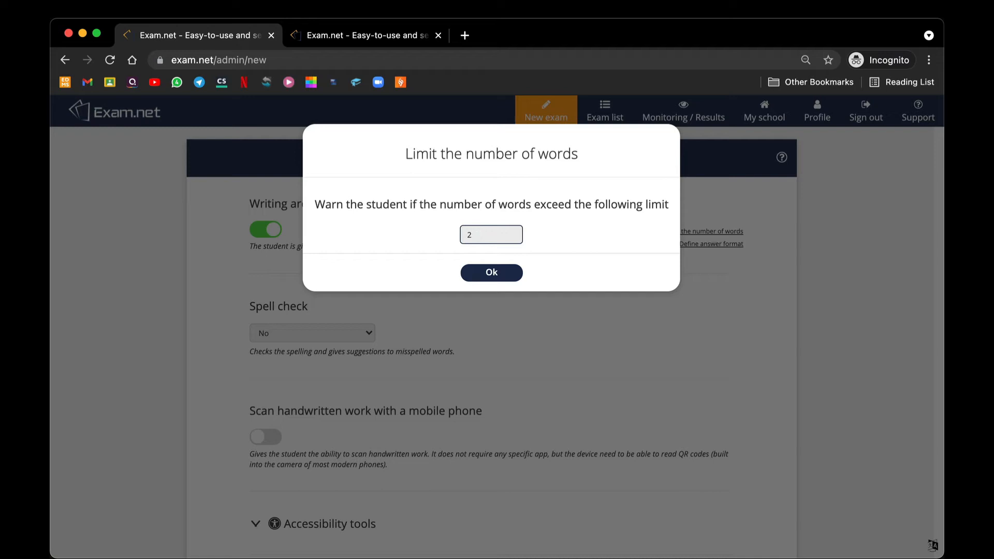
left_click(491, 273)
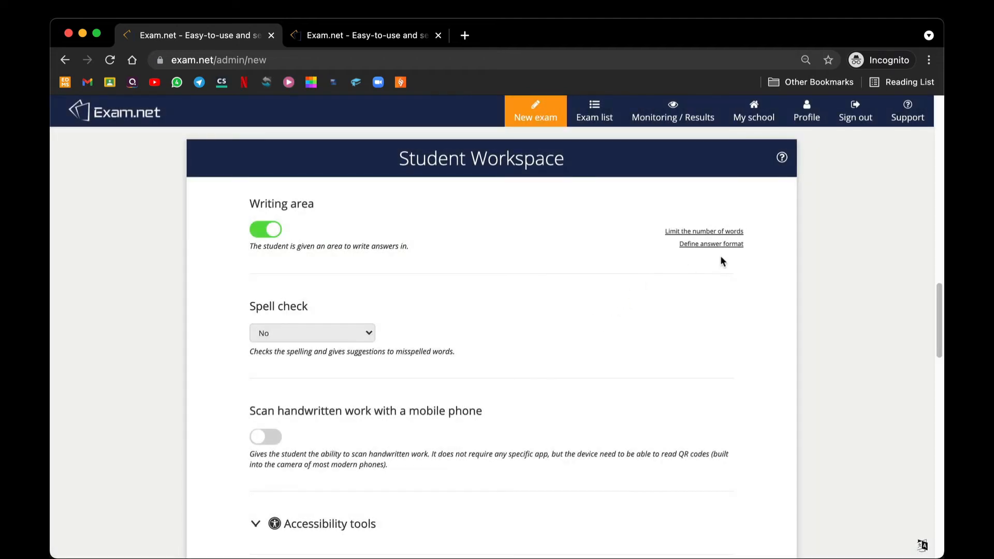
mouse_move(315, 334)
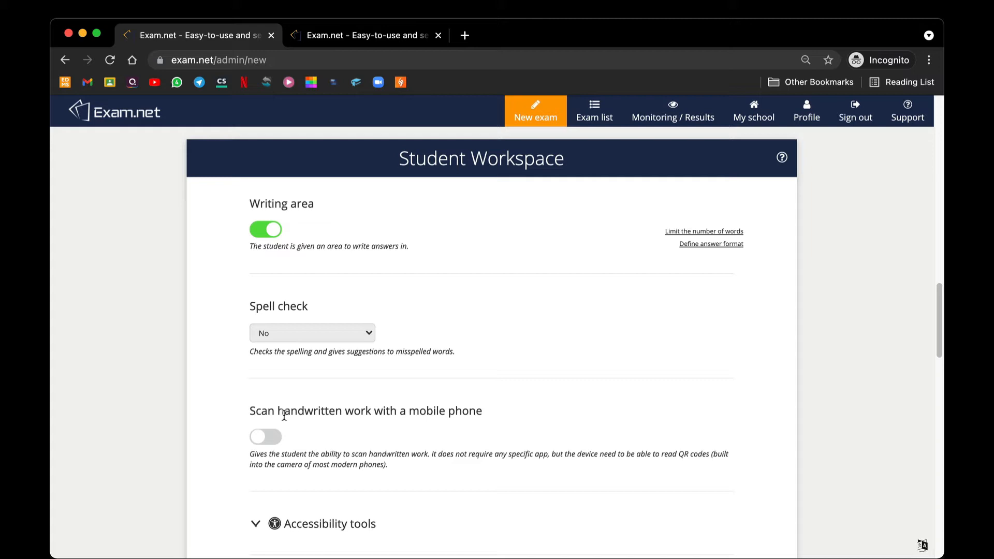
Step: Enable scanning handwritten work with a mobile phone in the Student Workspace
left_click_drag(250, 411, 372, 411)
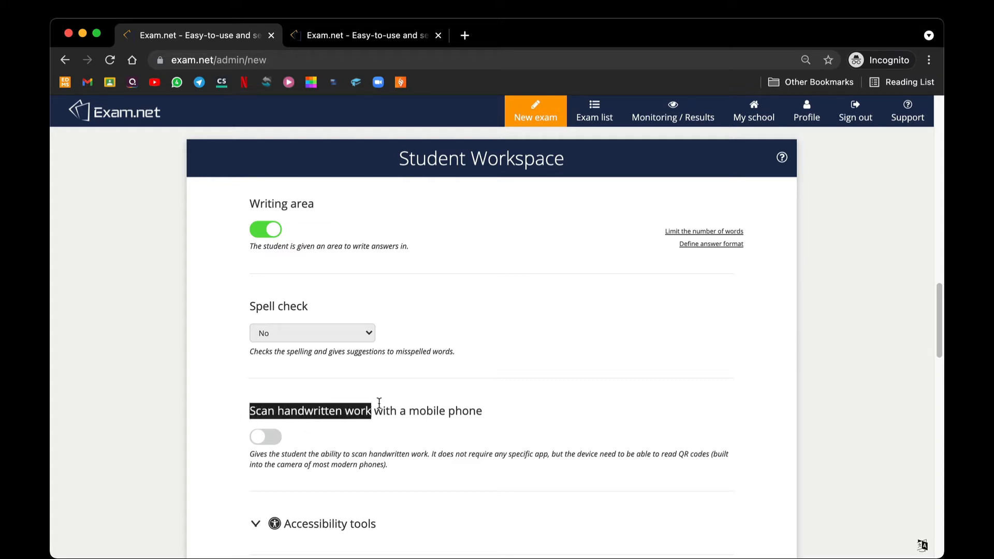
left_click_drag(372, 410, 445, 411)
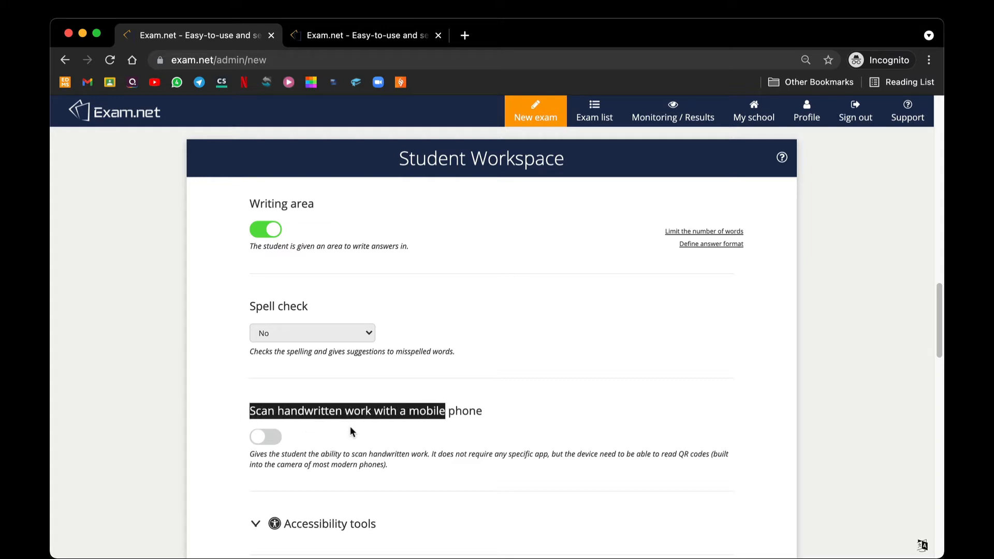
mouse_move(418, 434)
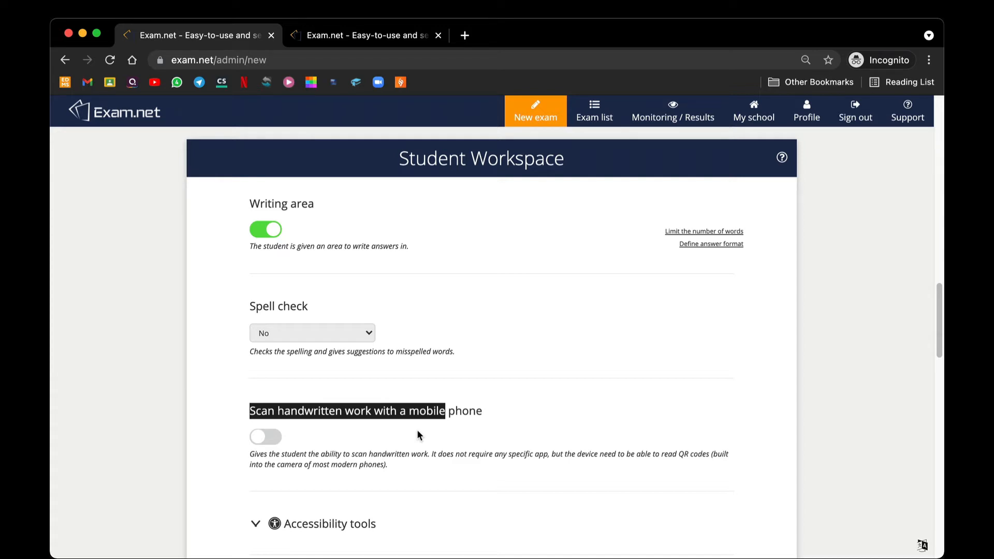
left_click(265, 437)
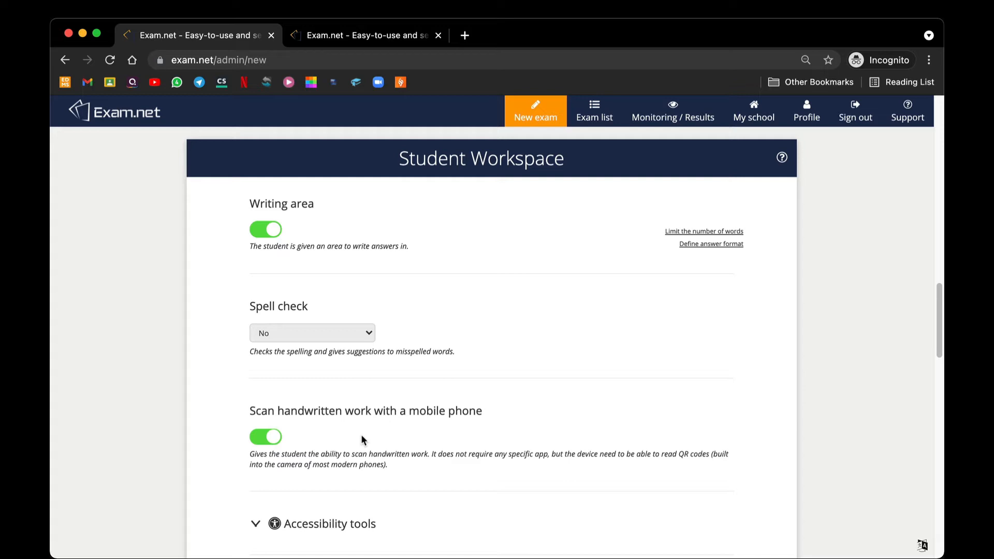
mouse_move(316, 206)
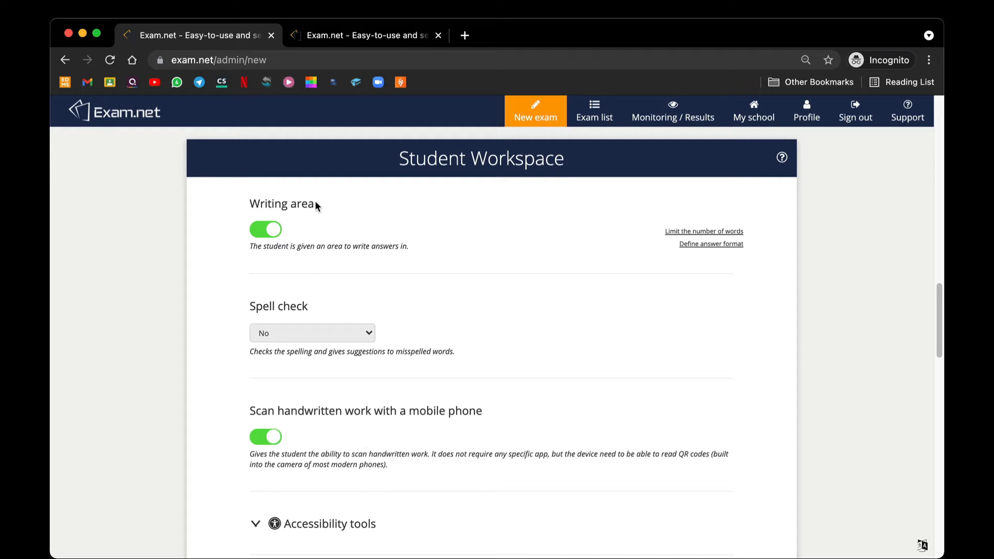
mouse_move(310, 220)
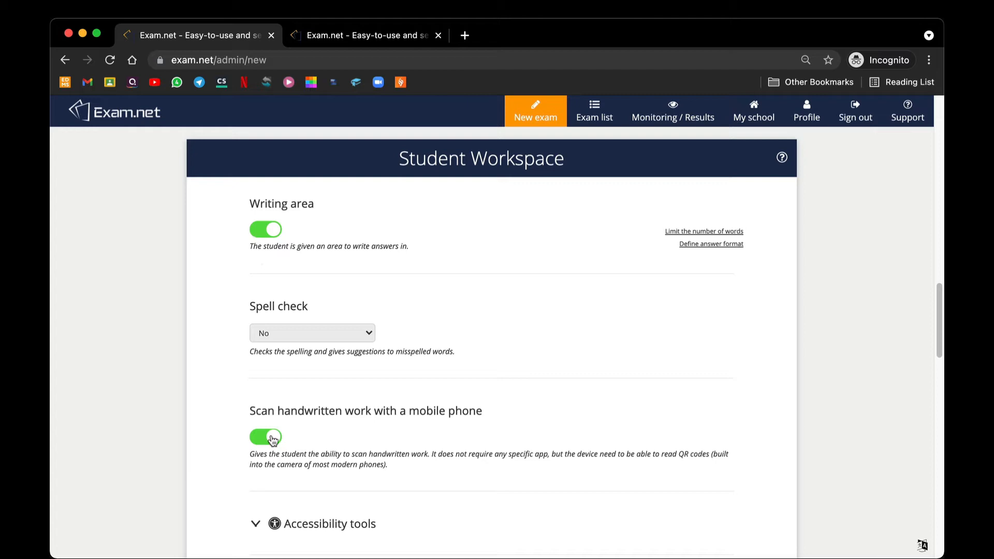
mouse_move(427, 234)
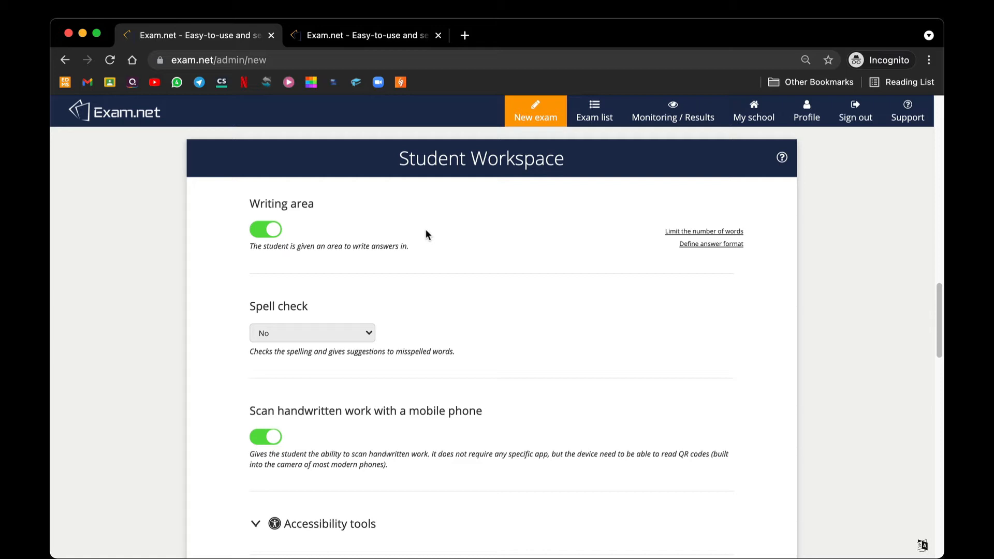
mouse_move(288, 436)
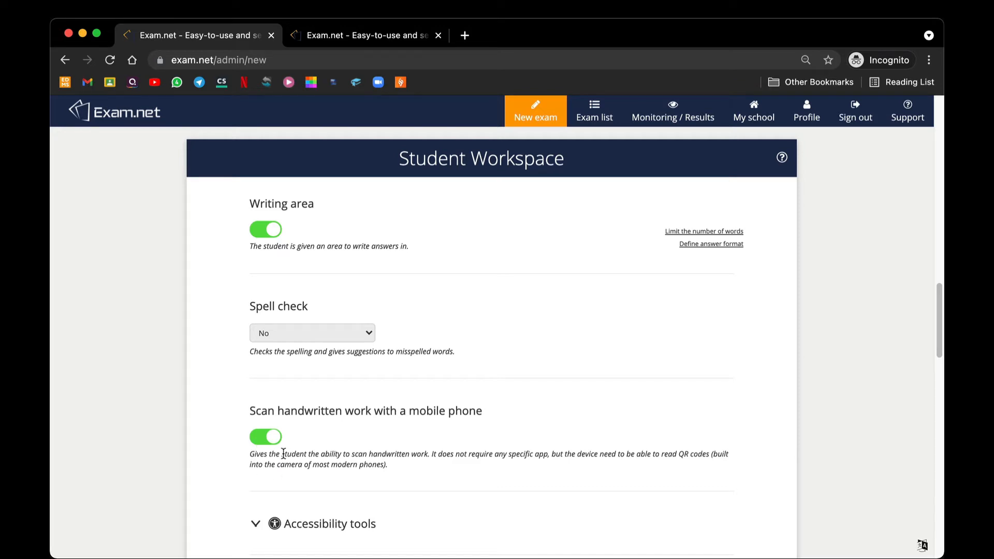
mouse_move(283, 433)
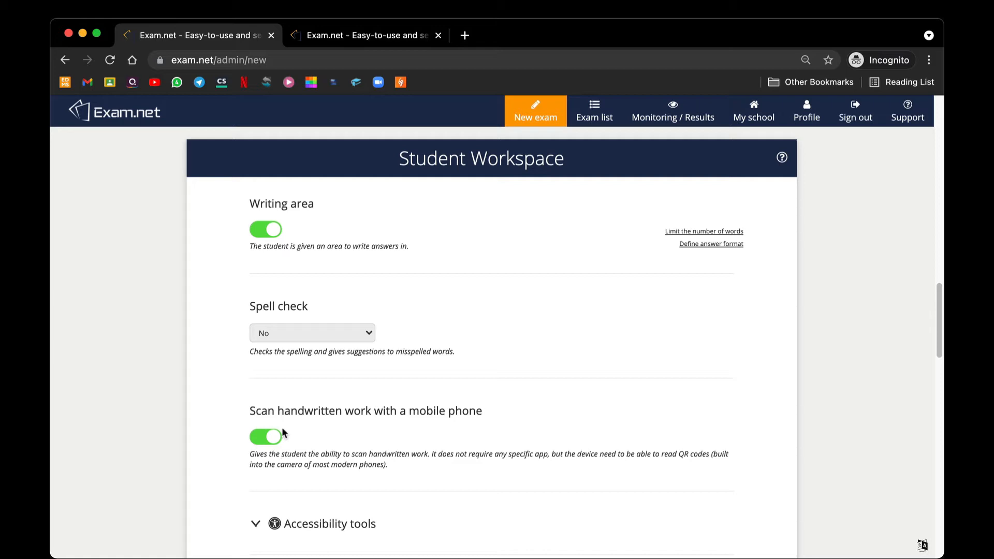
mouse_move(310, 249)
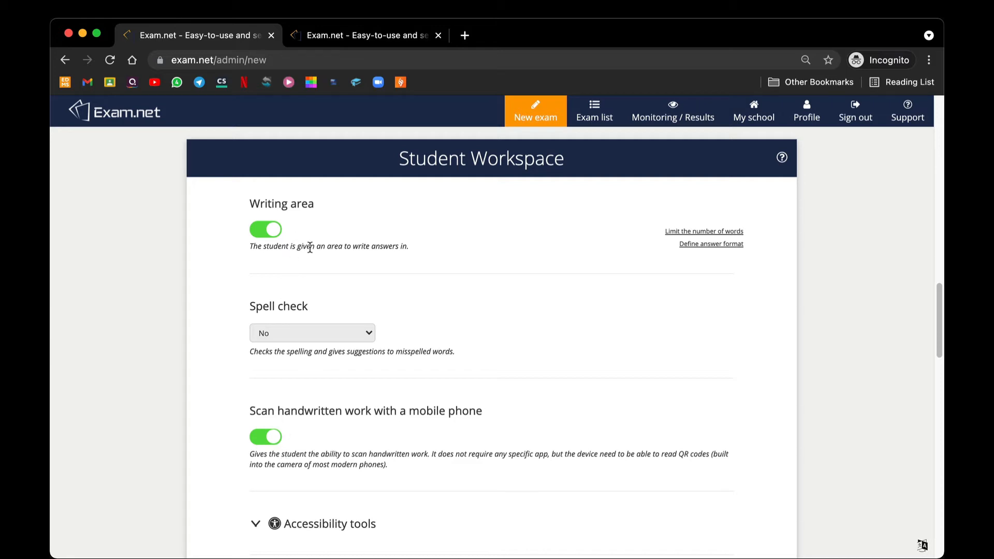
Step: Expand Accessibility tools, review Audio files and collapse it, leaving all tools off
scroll("down", 3)
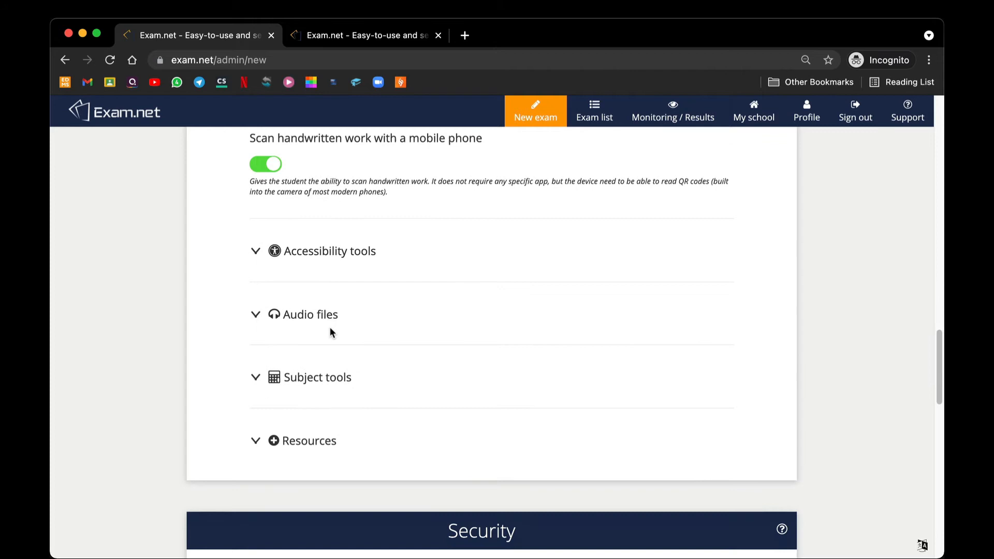
left_click(256, 251)
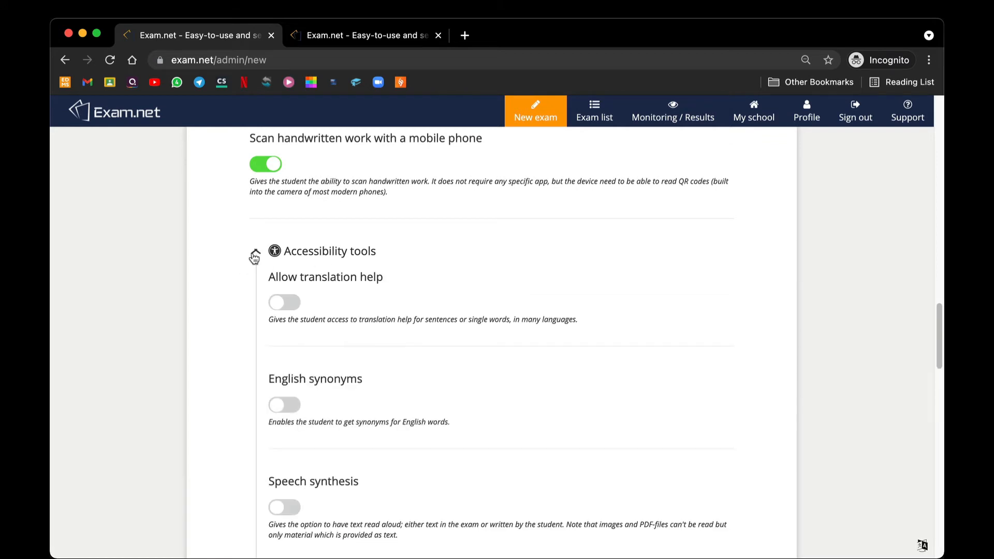
scroll("down", 3)
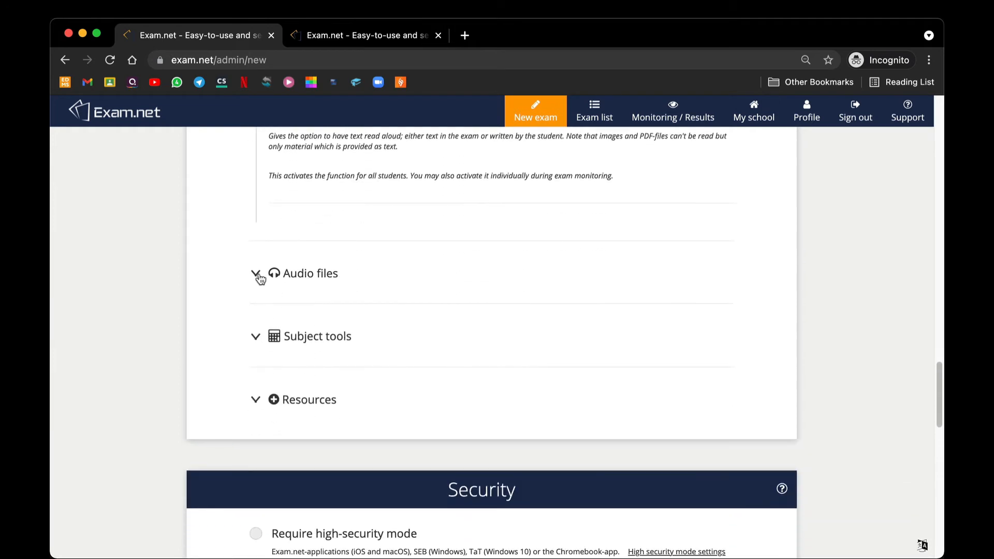
left_click(255, 273)
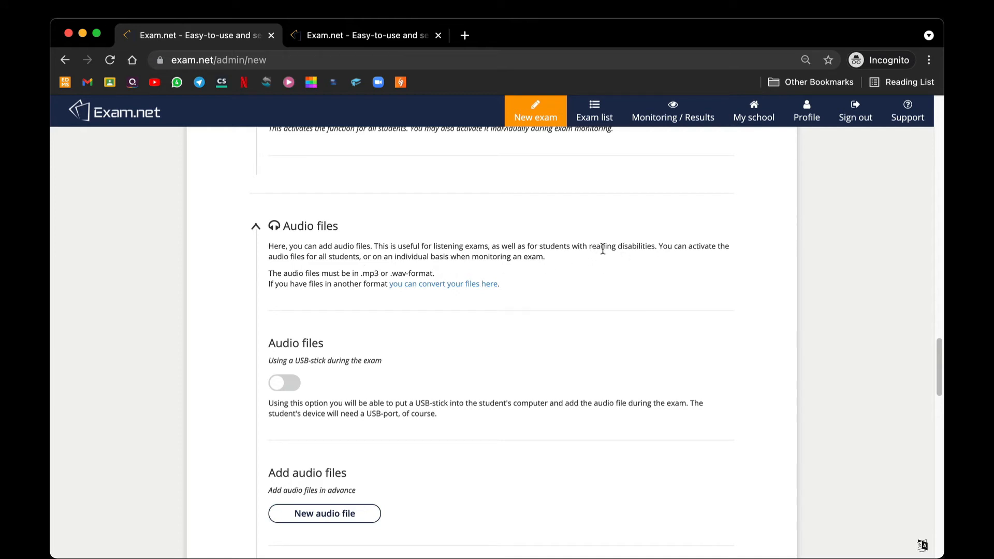
mouse_move(627, 257)
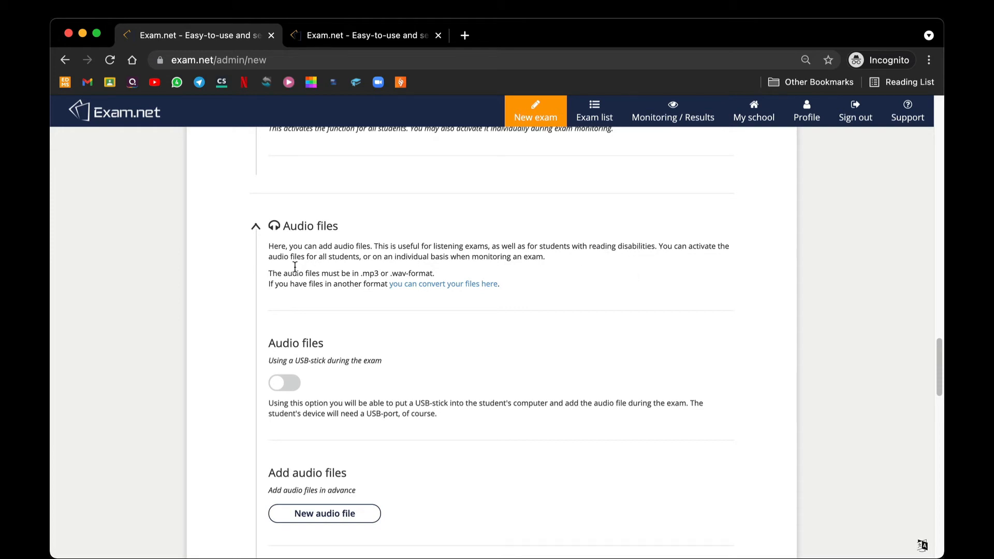
mouse_move(348, 226)
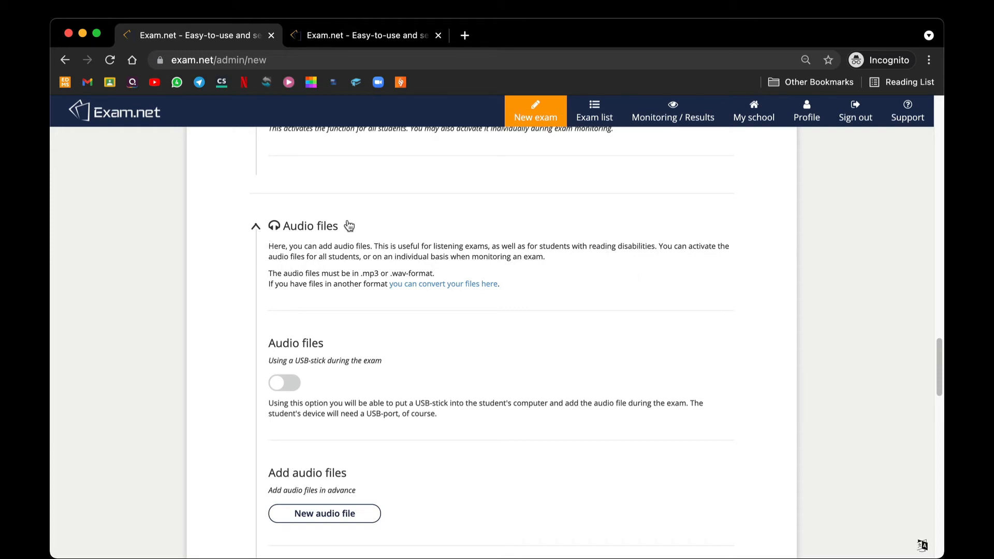
left_click(310, 225)
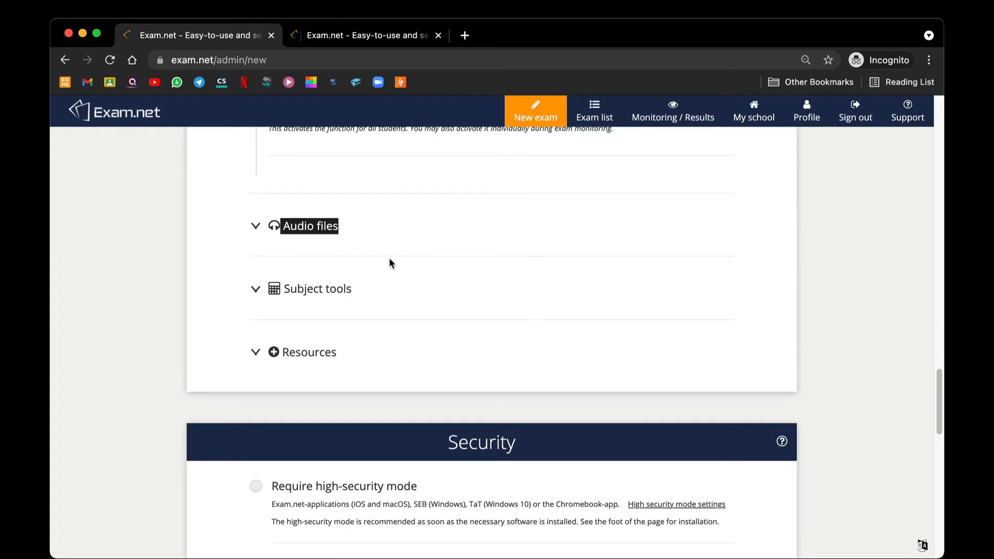
Step: Expand Subject tools and review drawing, calculator, GeoGebra, Desmos and programming, all off
left_click(311, 288)
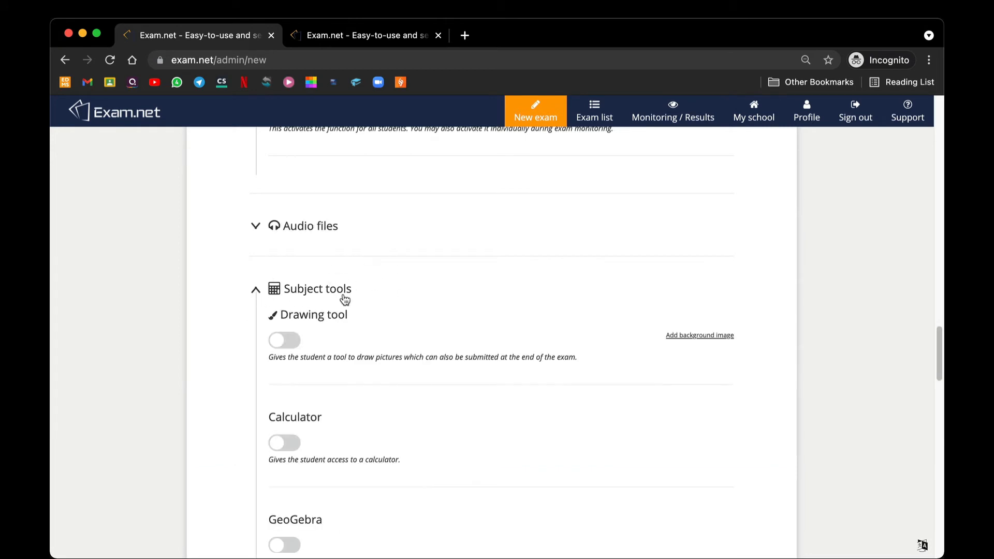
scroll("down", 3)
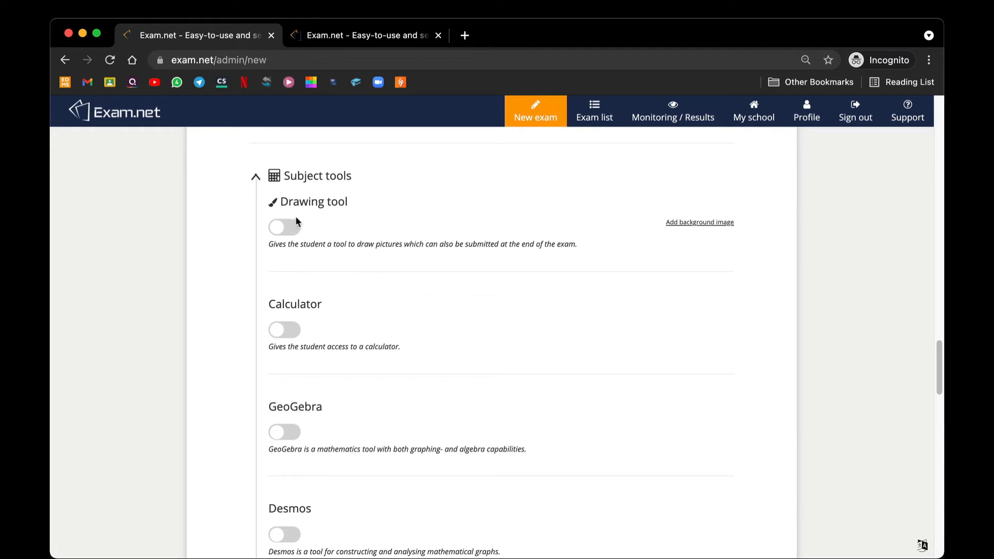
mouse_move(292, 323)
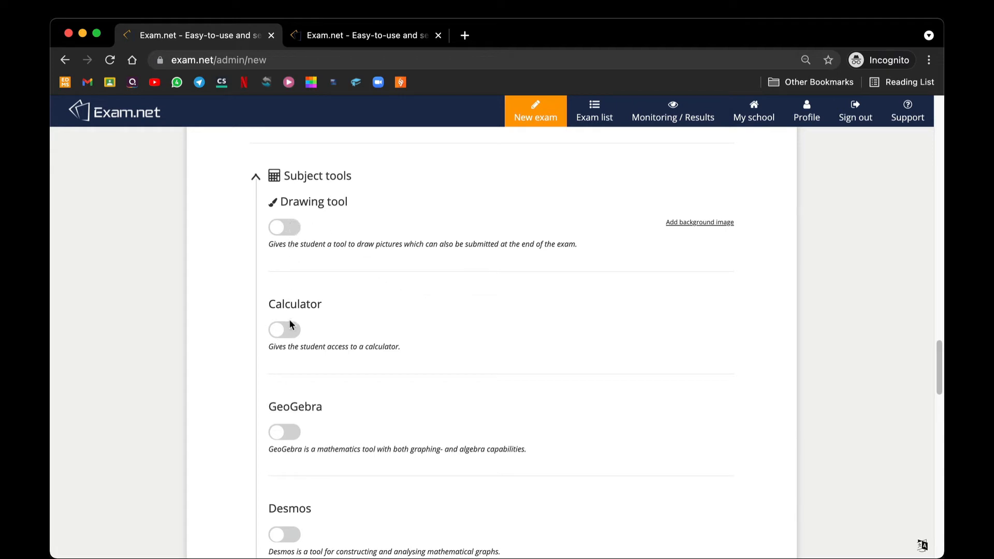
scroll("down", 3)
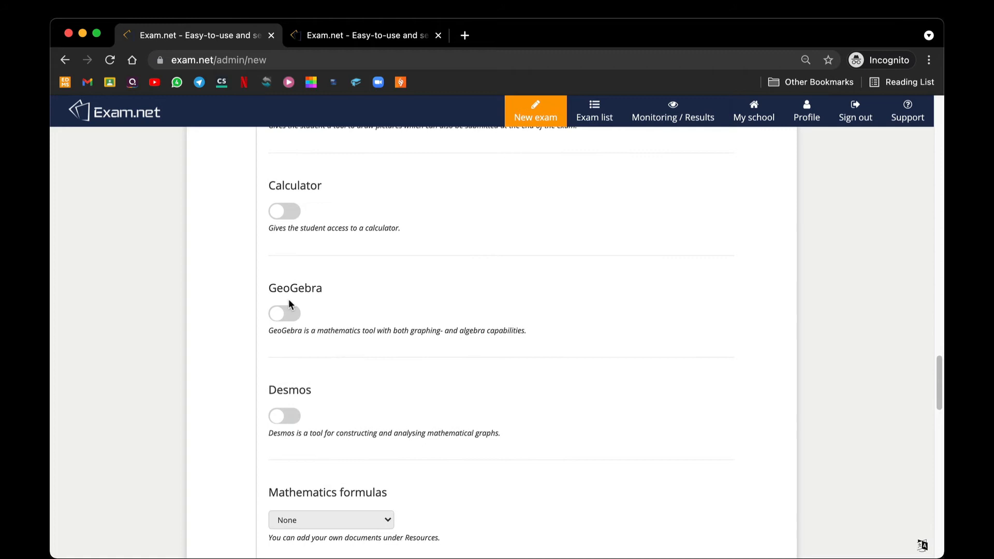
scroll("down", 3)
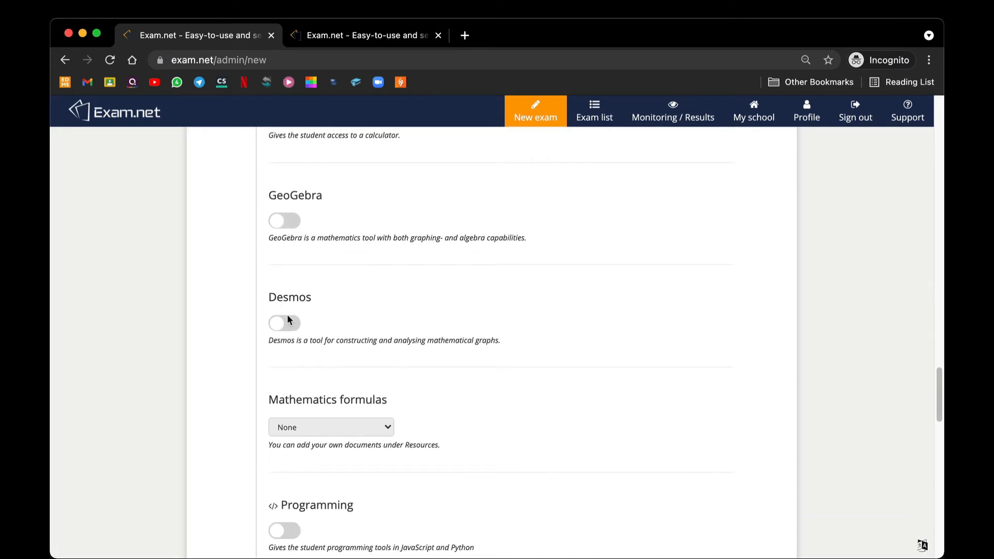
mouse_move(292, 327)
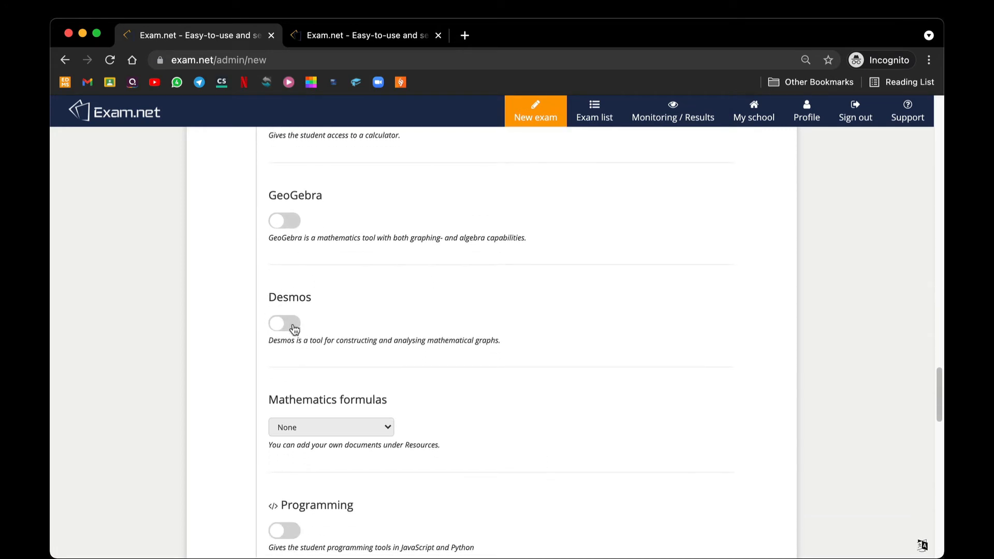
mouse_move(364, 416)
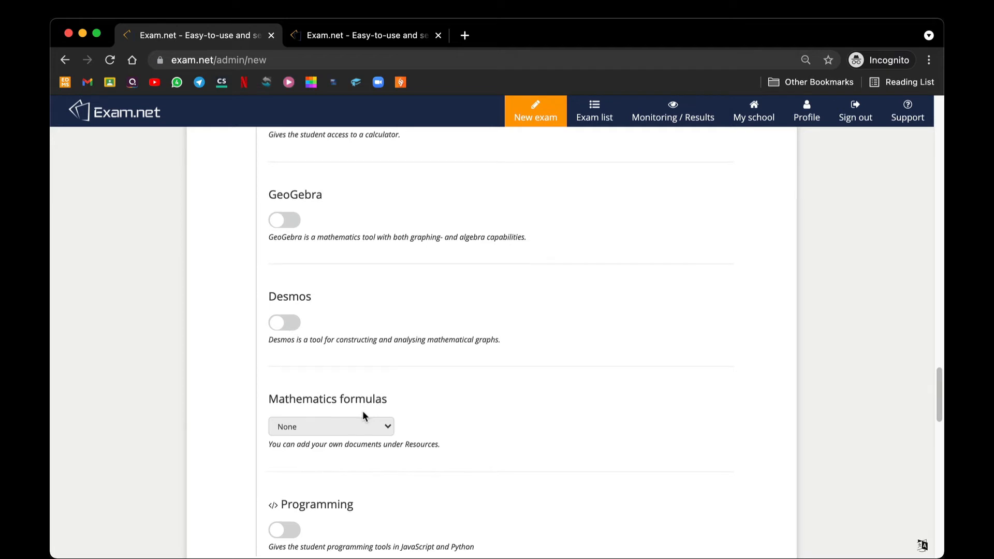
scroll("down", 3)
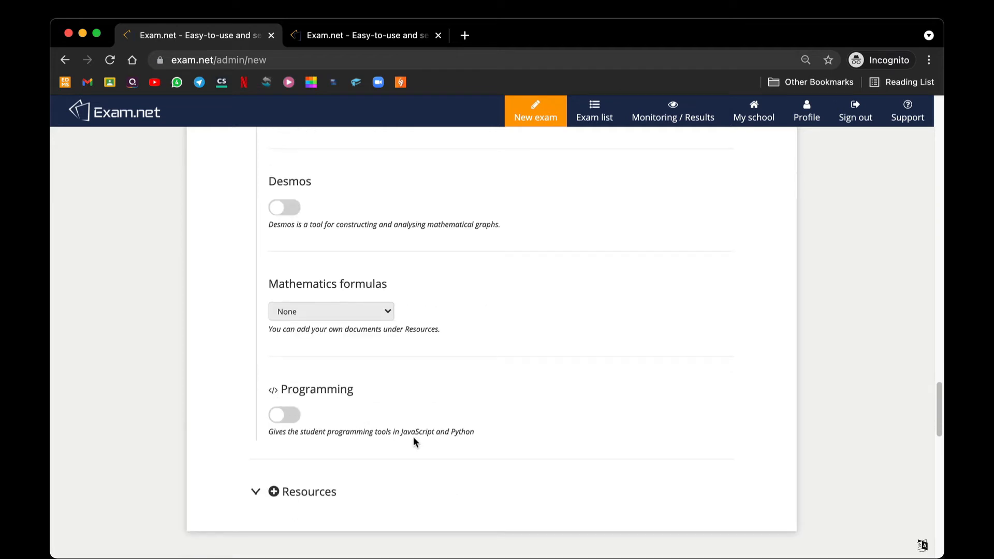
mouse_move(437, 412)
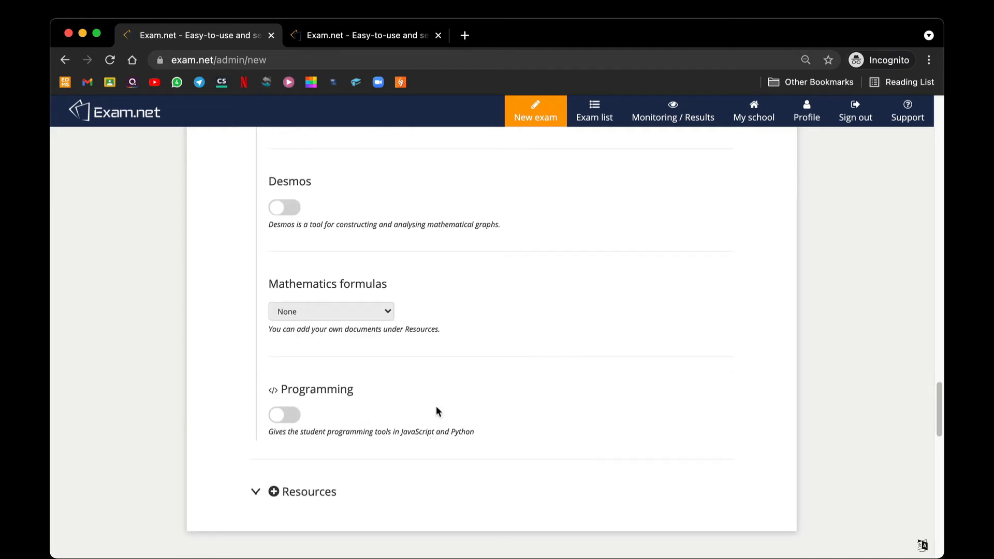
scroll("up", 3)
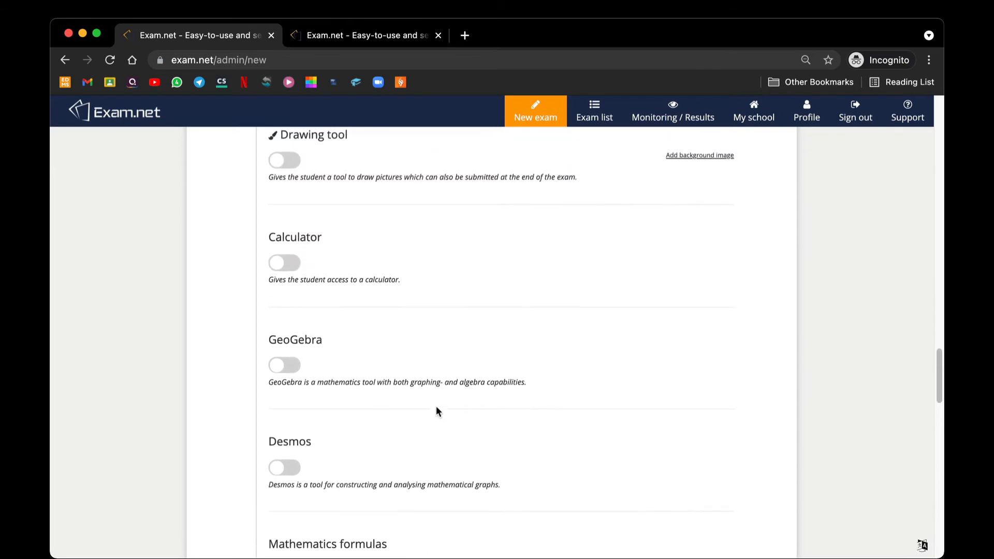
scroll("down", 3)
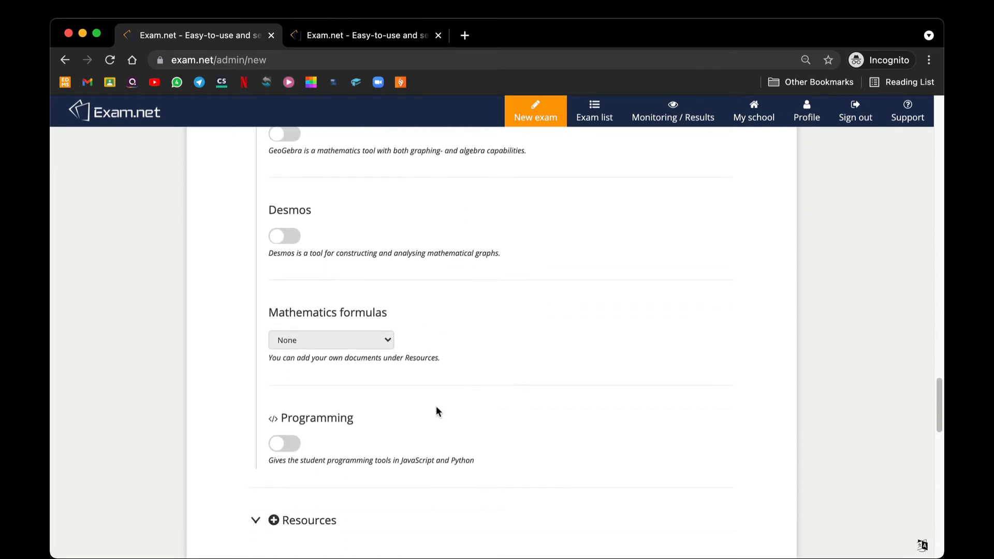
scroll("down", 3)
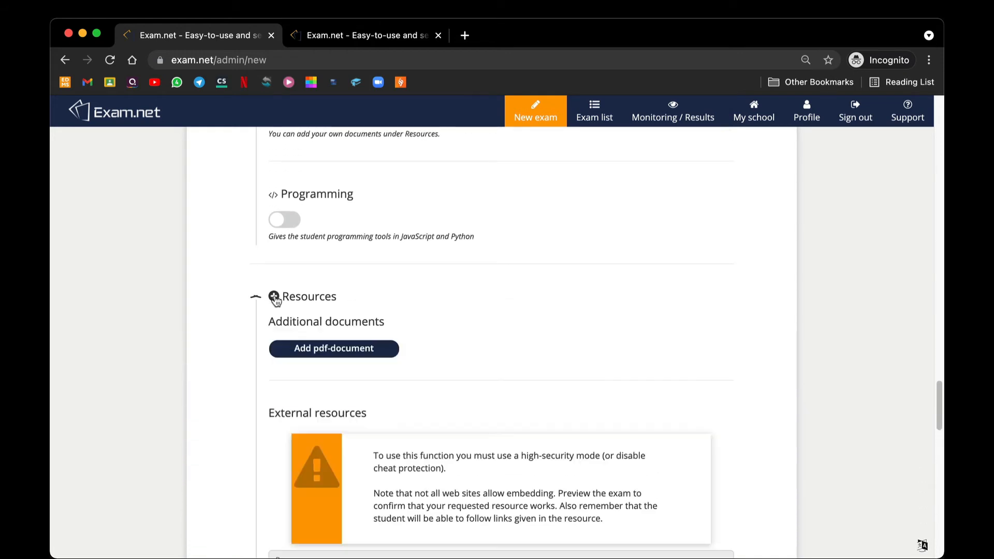
Step: Scroll to the Resources options for PDF documents and external web resources
scroll("down", 3)
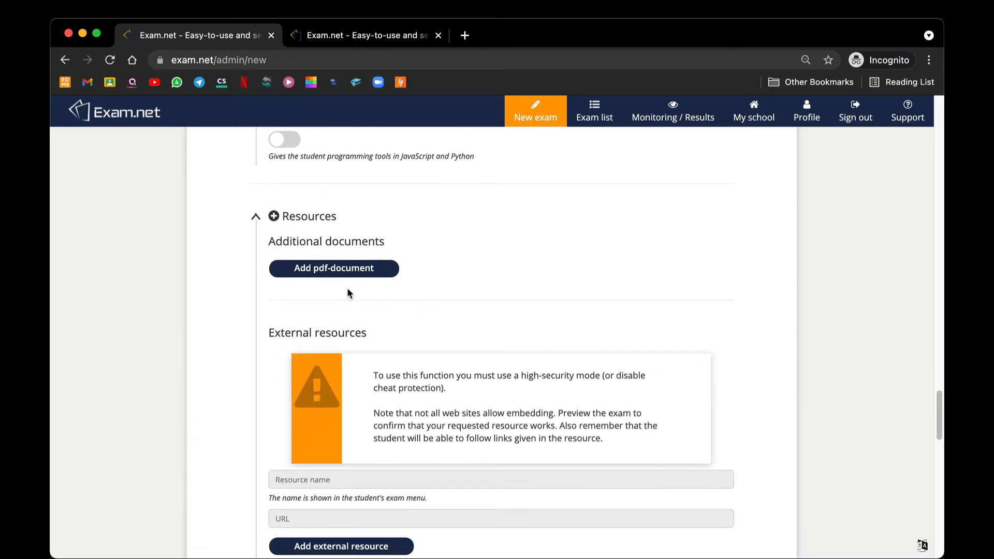
mouse_move(360, 304)
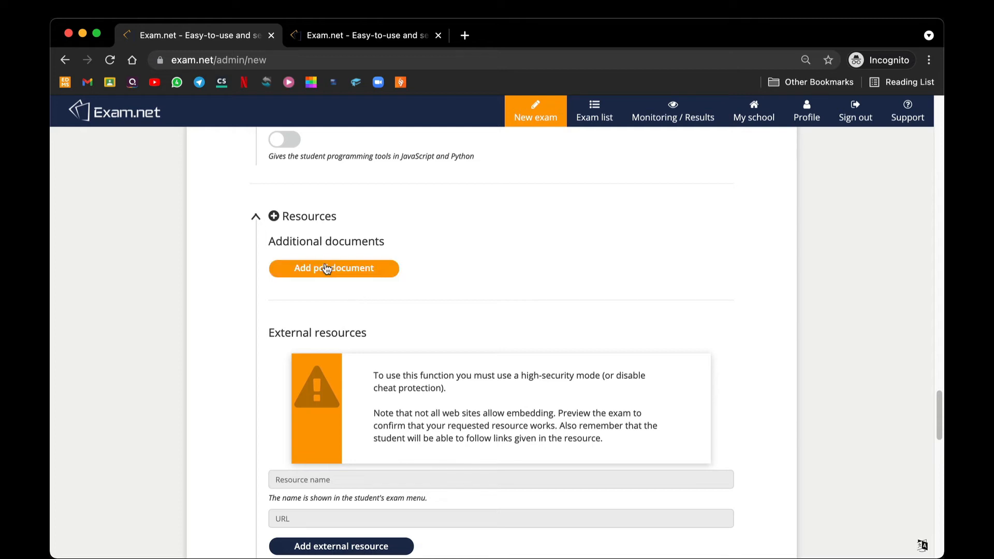
mouse_move(334, 278)
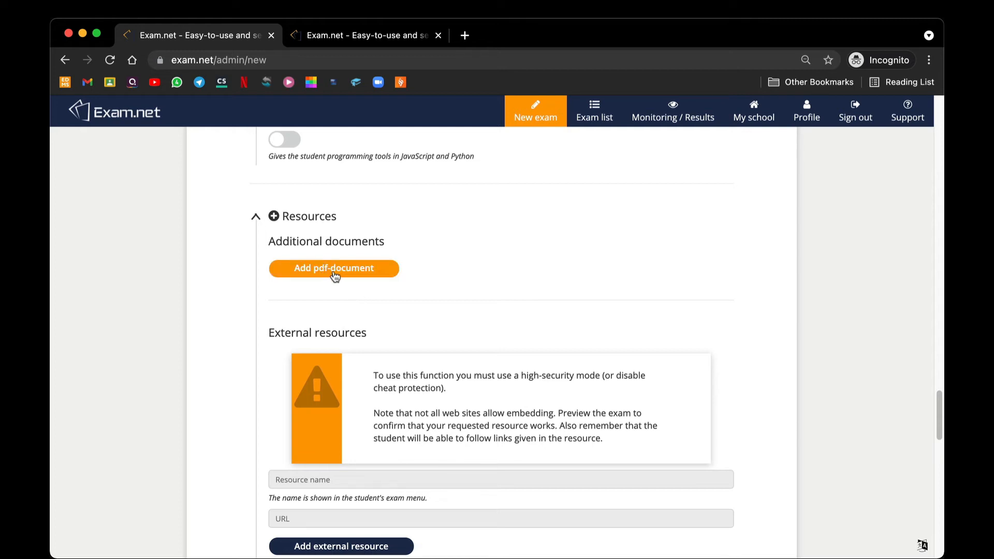
mouse_move(327, 201)
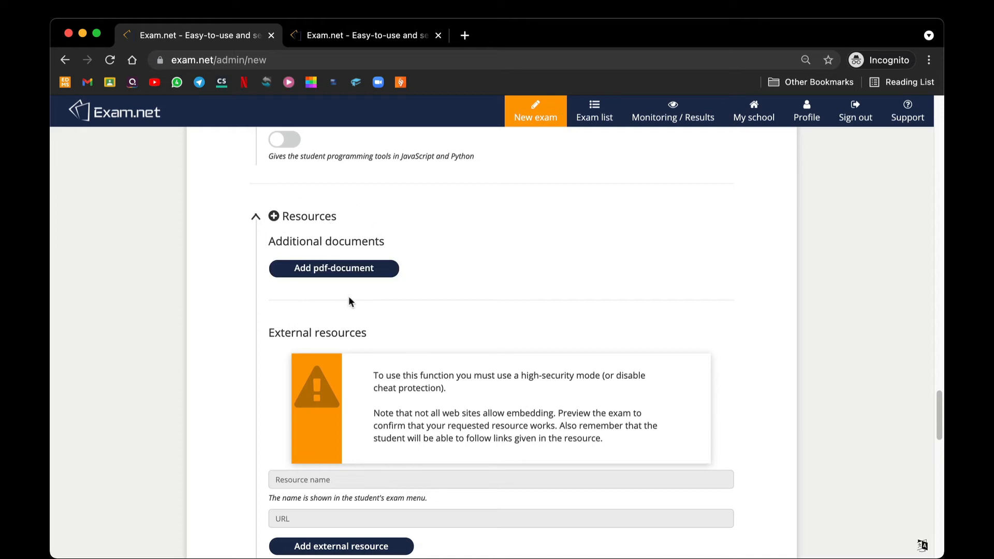
mouse_move(435, 302)
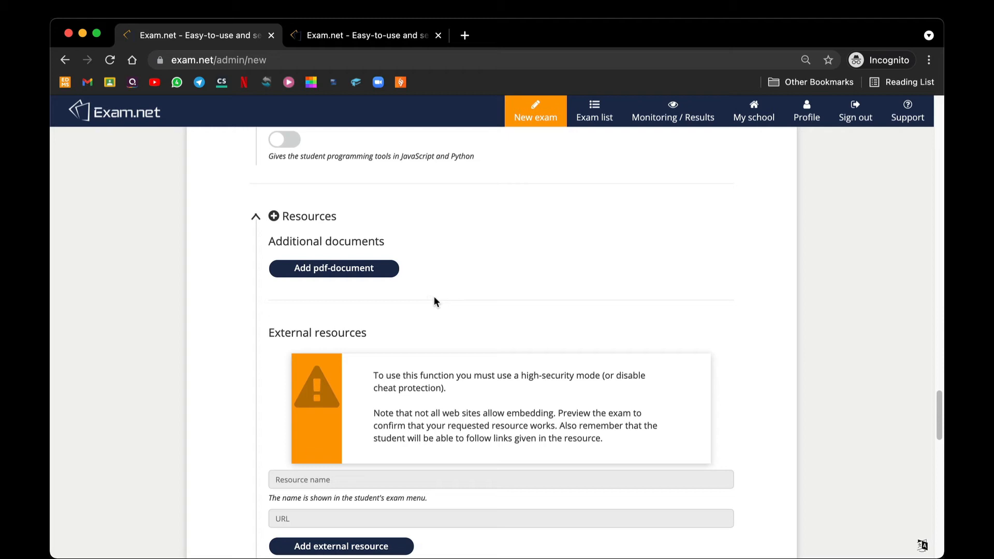
Step: Scroll to the Security section showing Allow any browser selected
scroll("down", 3)
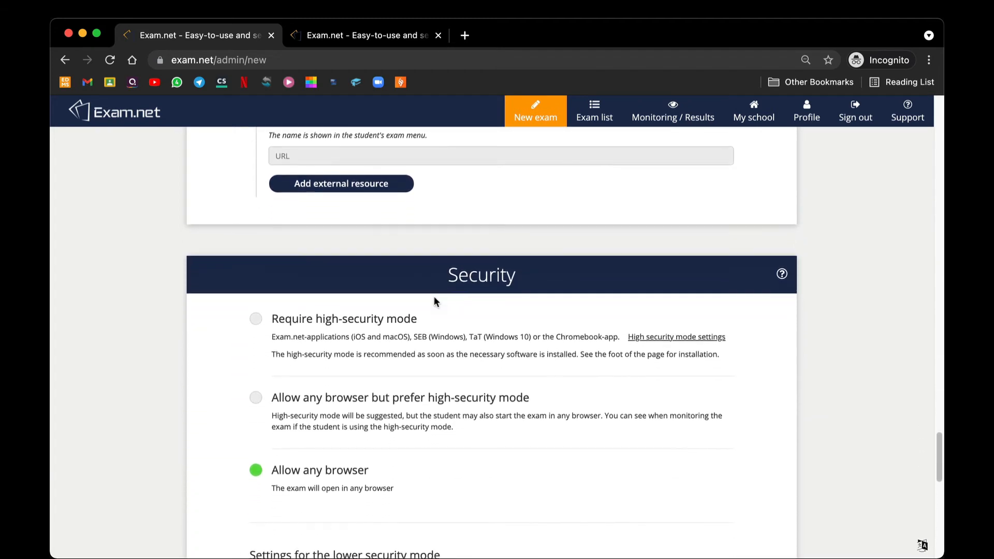
scroll("down", 3)
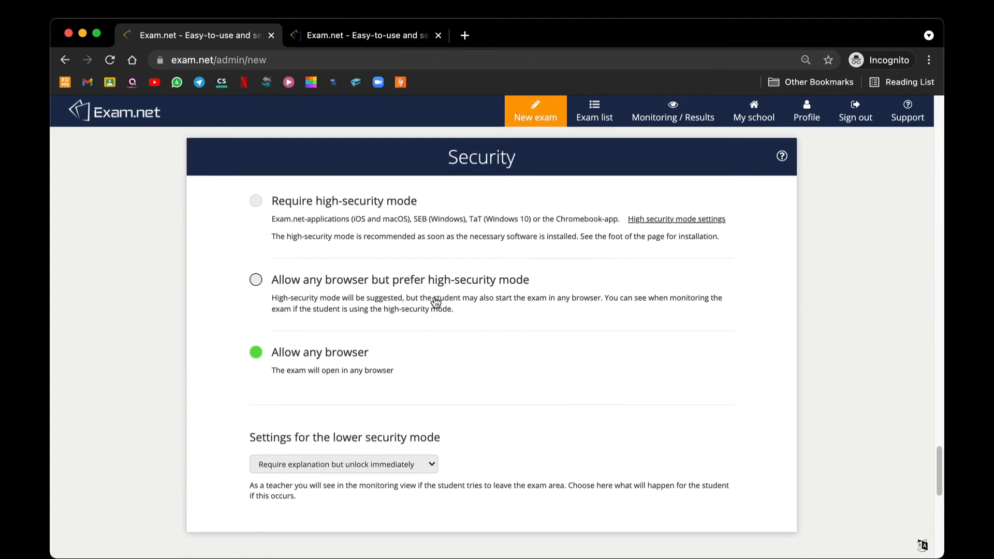
mouse_move(350, 335)
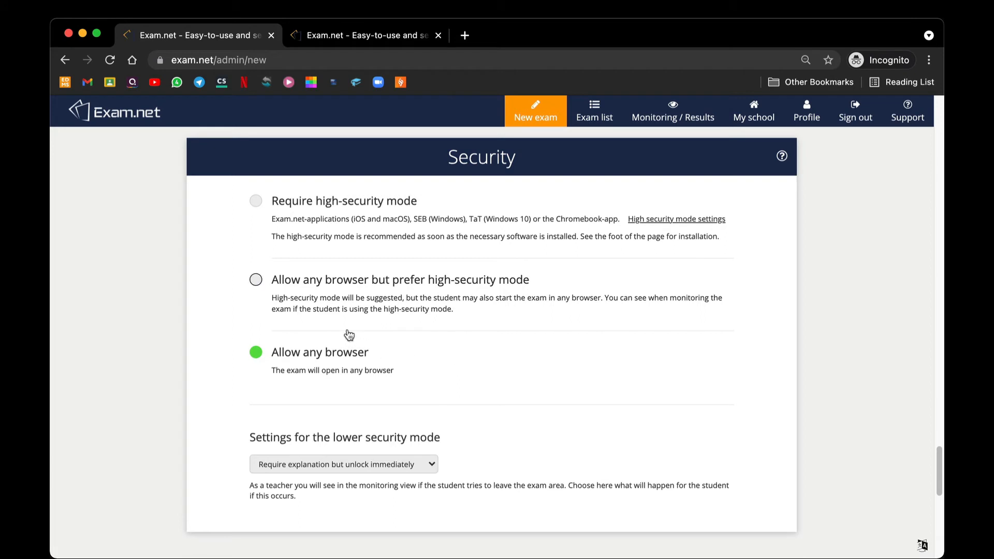
mouse_move(313, 362)
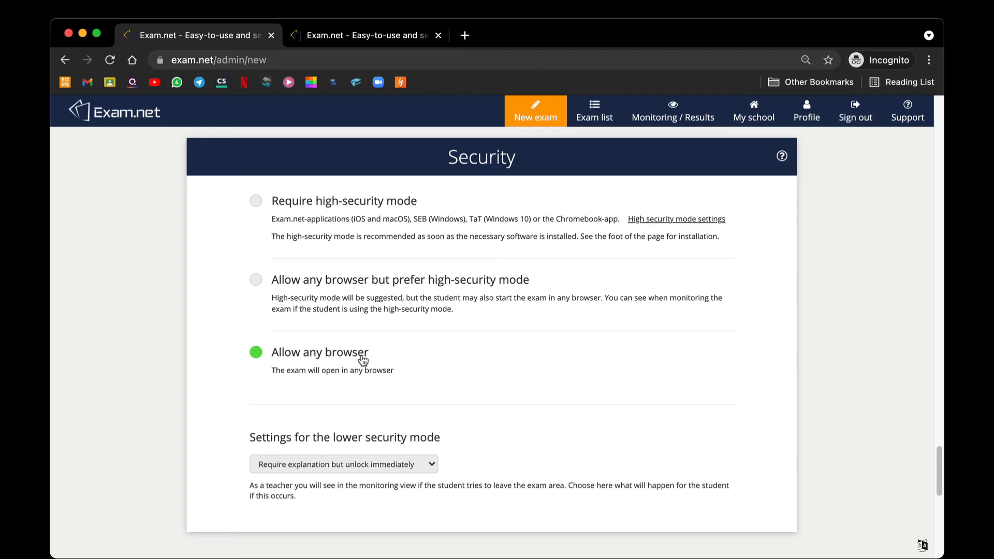
mouse_move(415, 361)
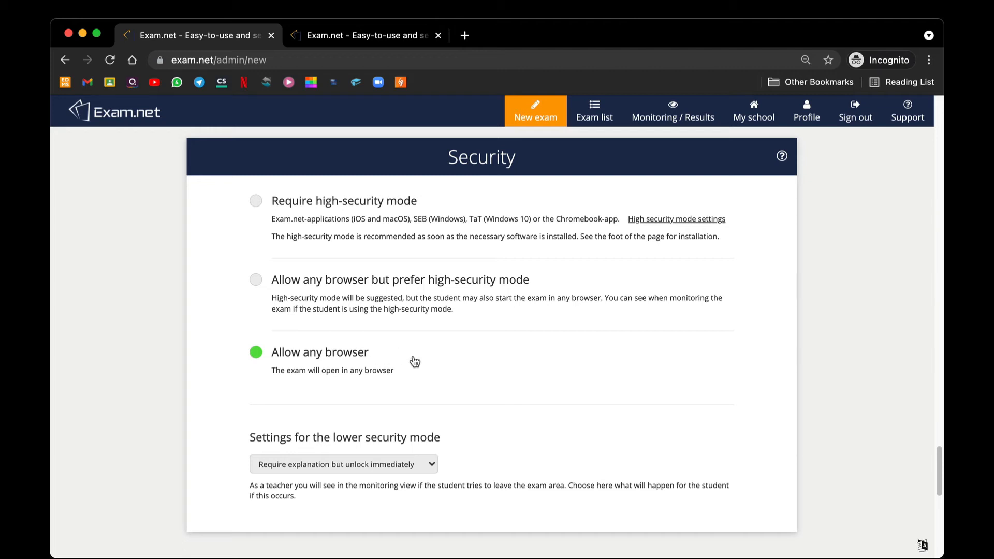
mouse_move(360, 215)
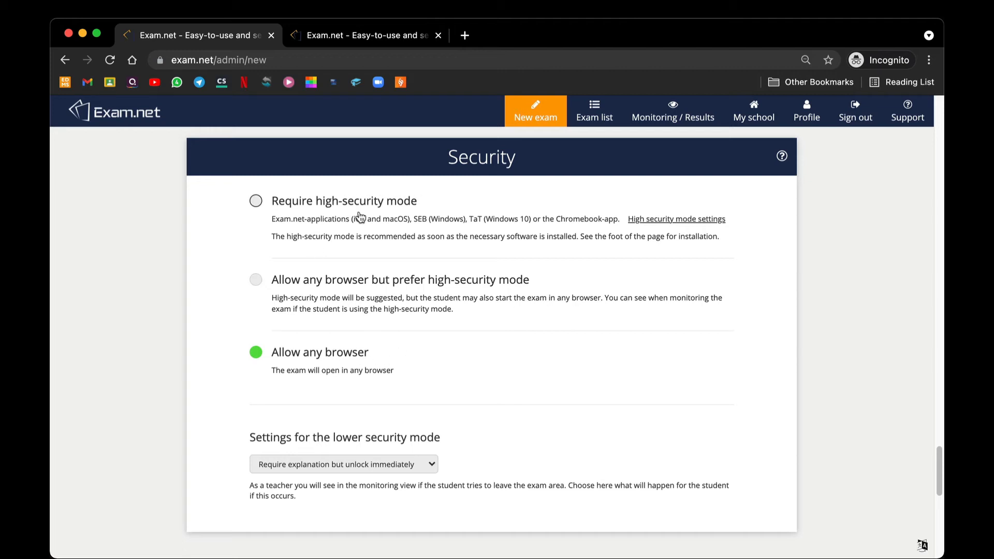
mouse_move(407, 214)
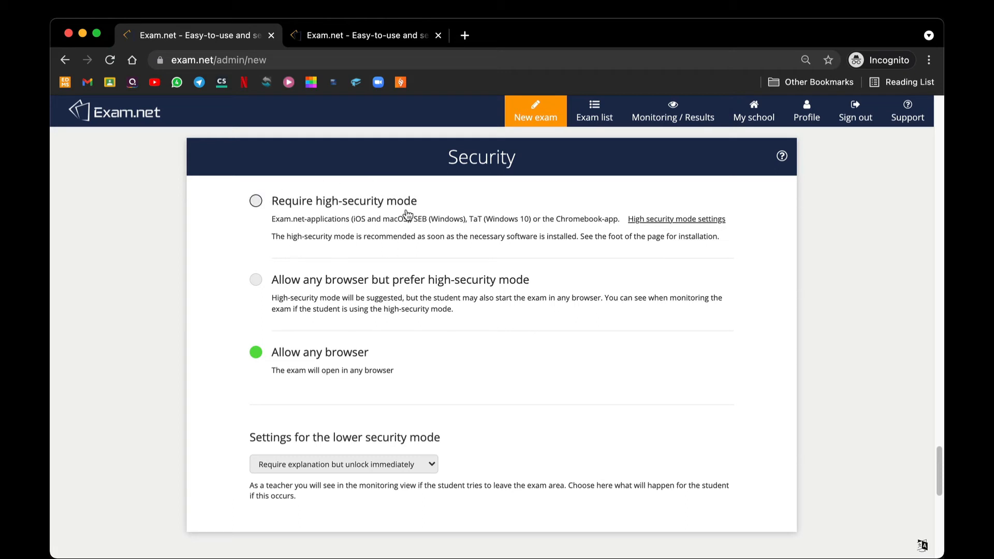
mouse_move(356, 197)
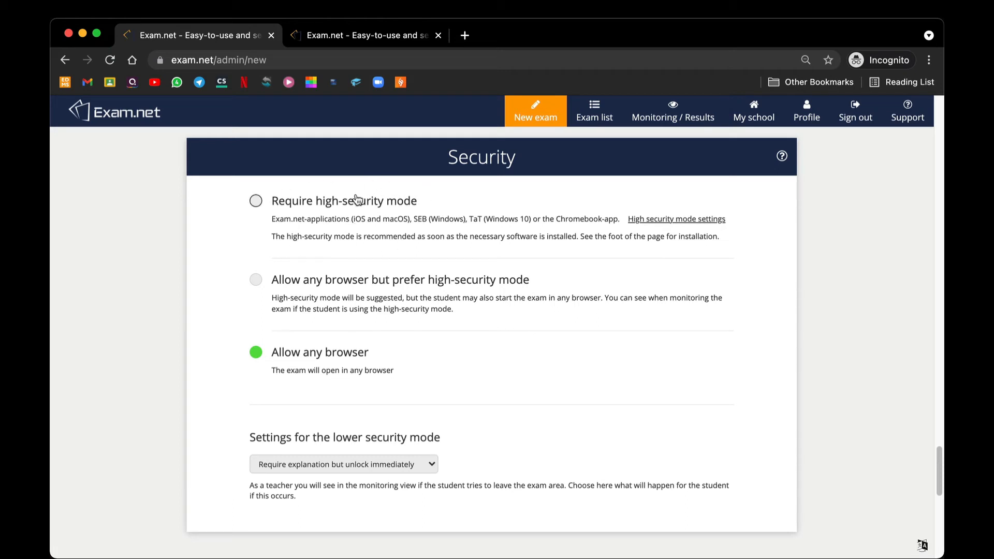
mouse_move(280, 232)
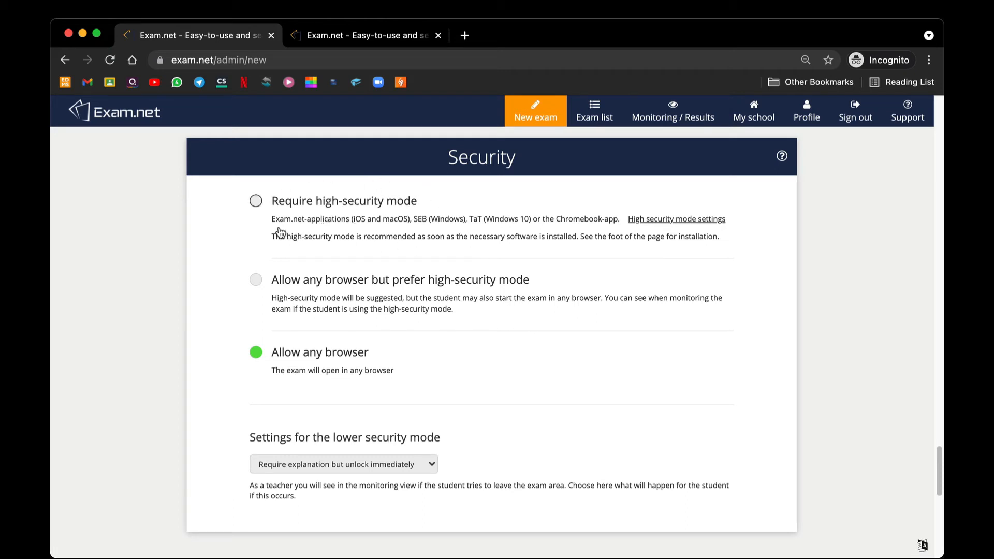
mouse_move(335, 229)
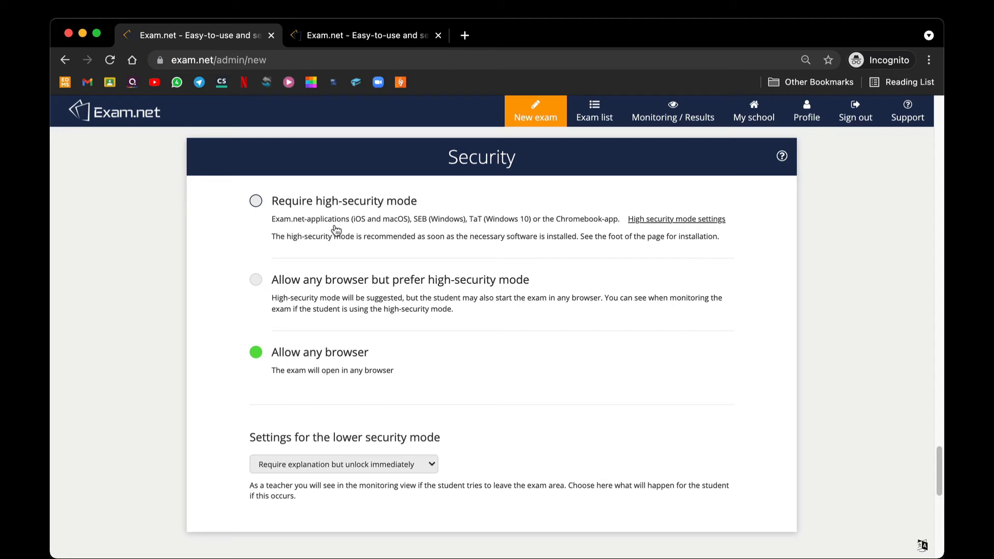
mouse_move(398, 229)
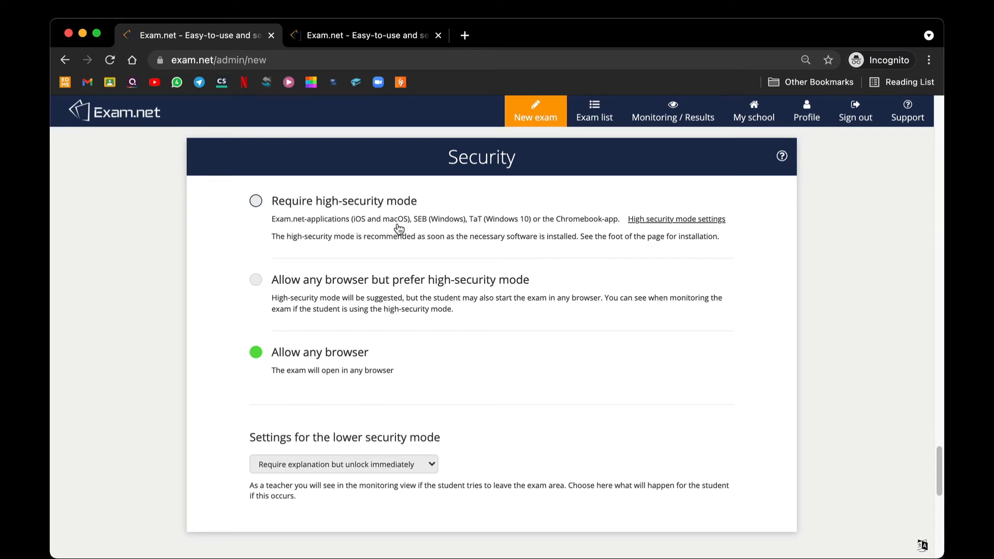
mouse_move(461, 231)
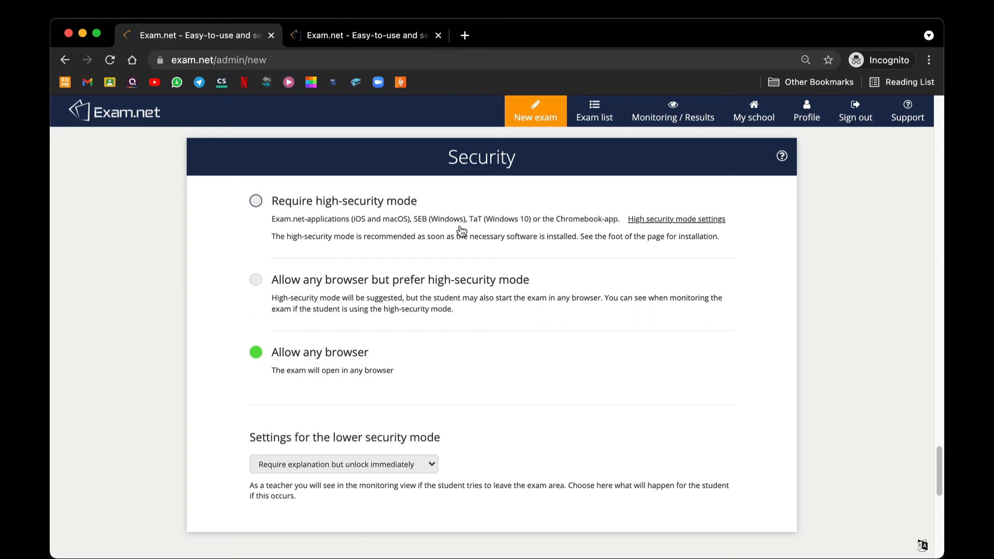
mouse_move(482, 231)
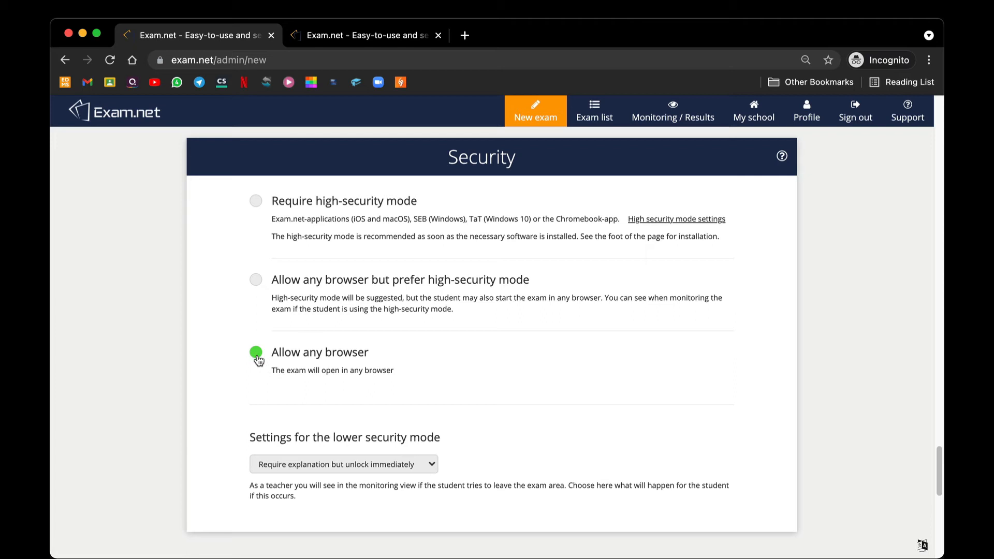
scroll("down", 3)
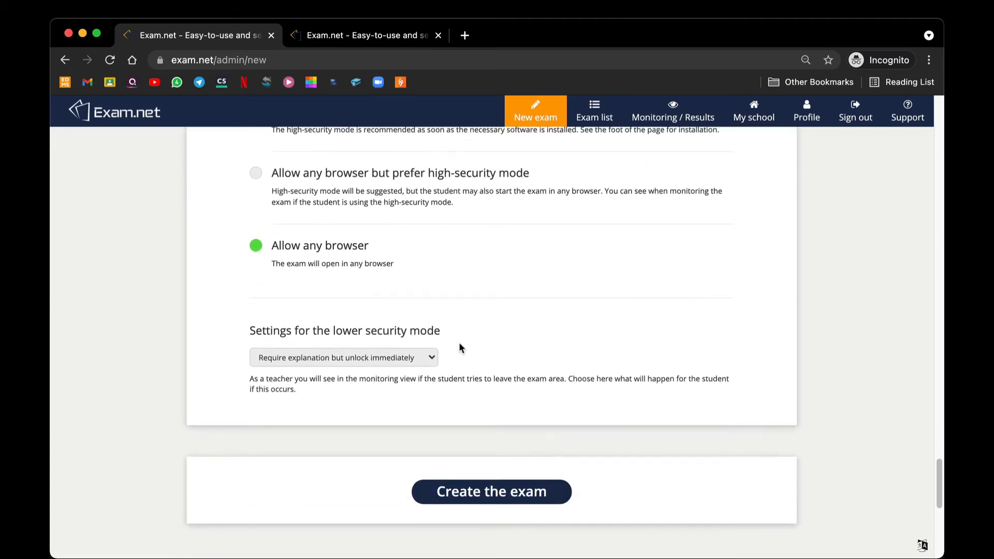
scroll("down", 3)
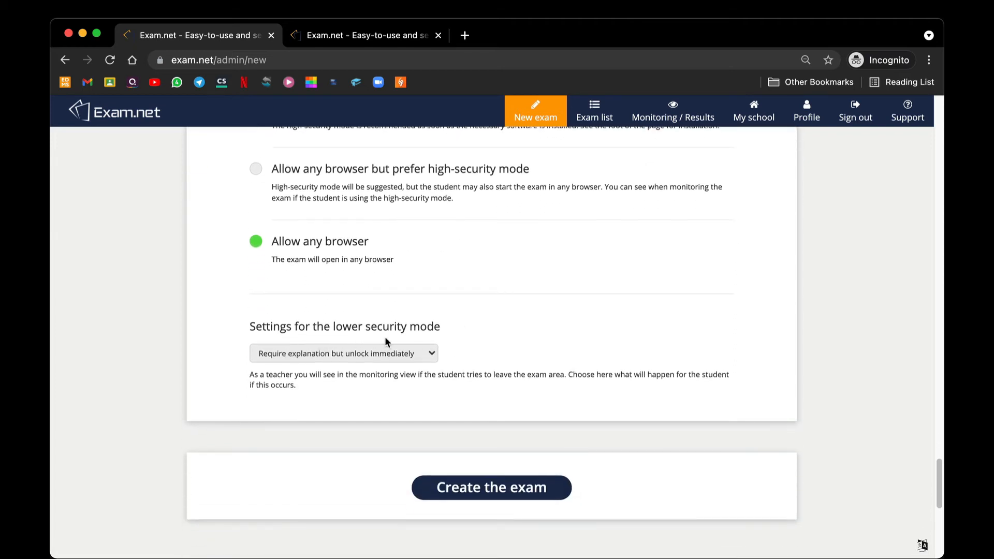
mouse_move(304, 367)
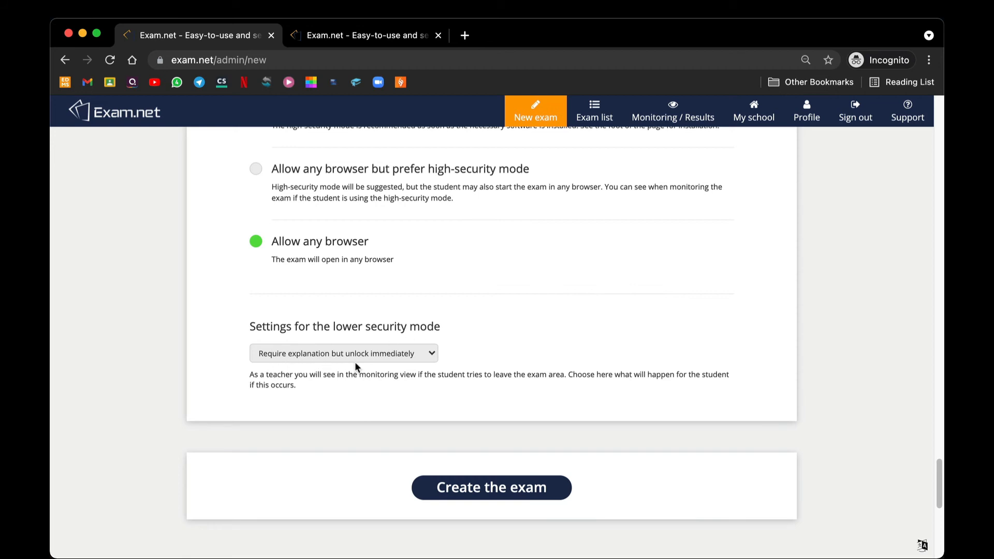
left_click(341, 353)
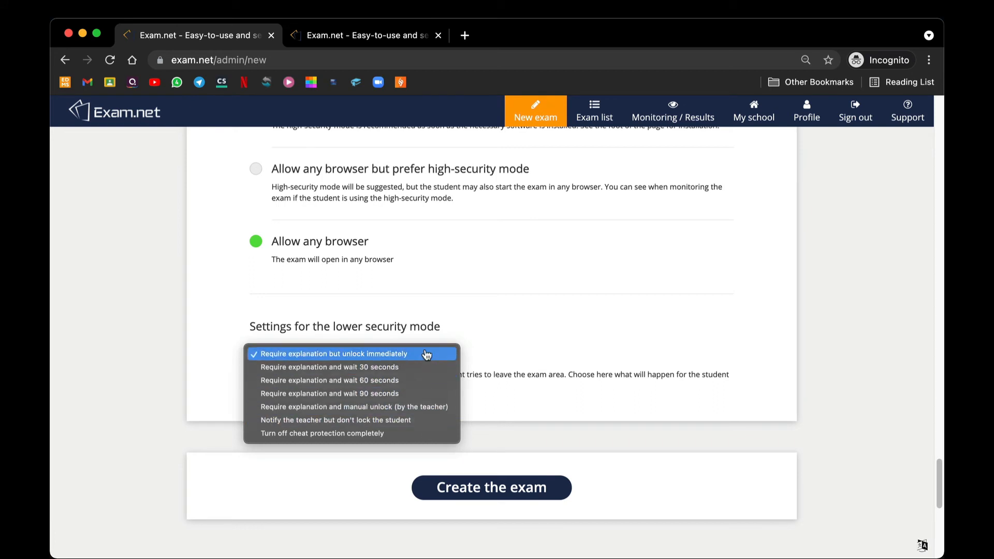
mouse_move(420, 407)
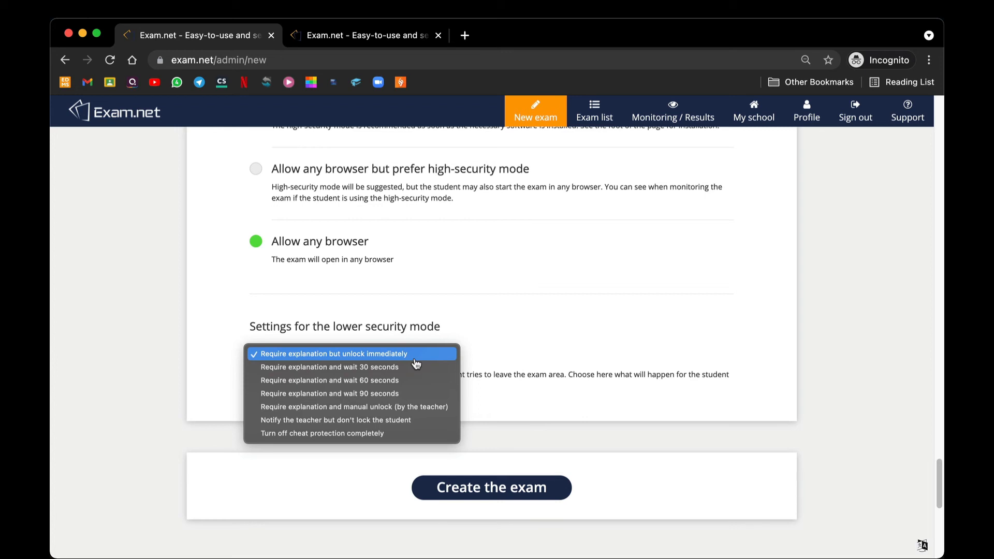
mouse_move(405, 375)
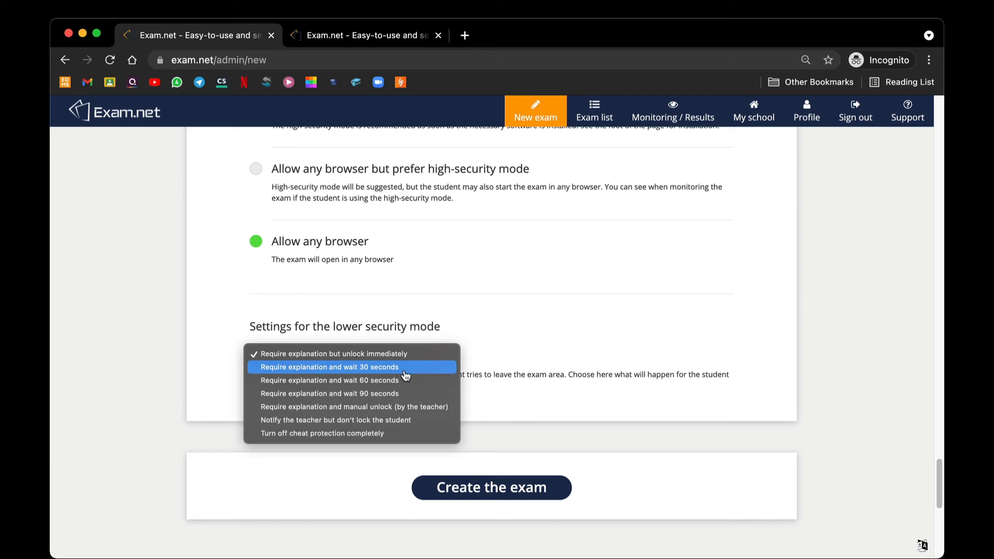
mouse_move(406, 397)
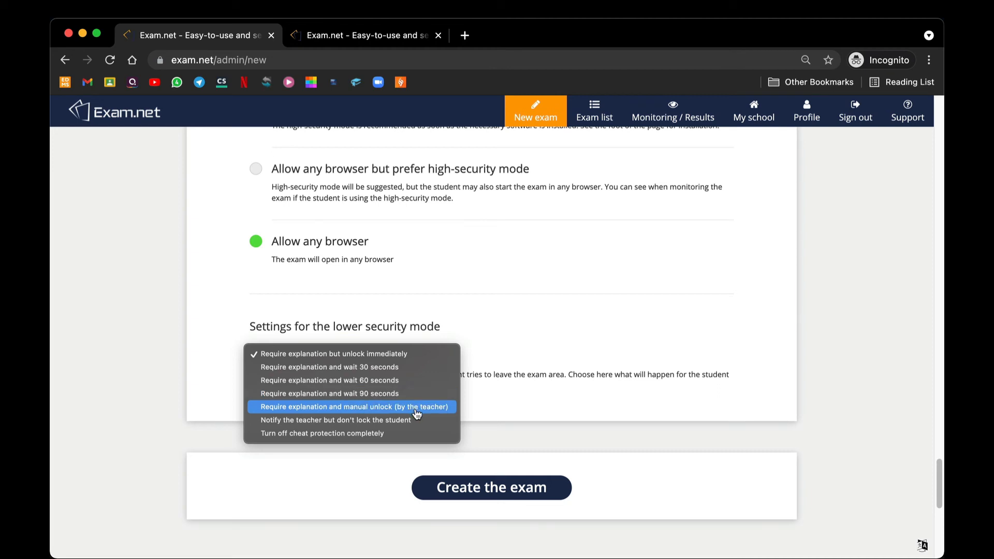
mouse_move(412, 393)
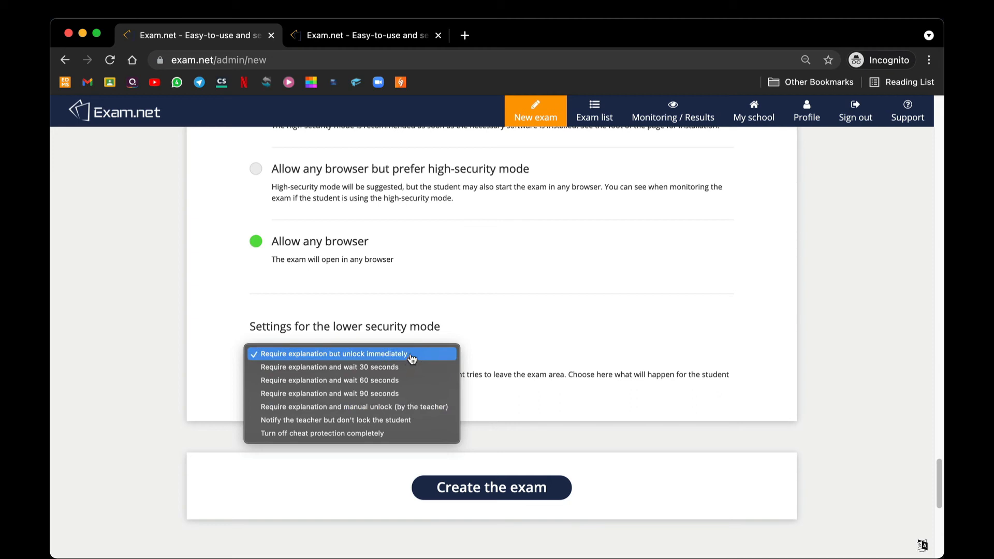
left_click(343, 354)
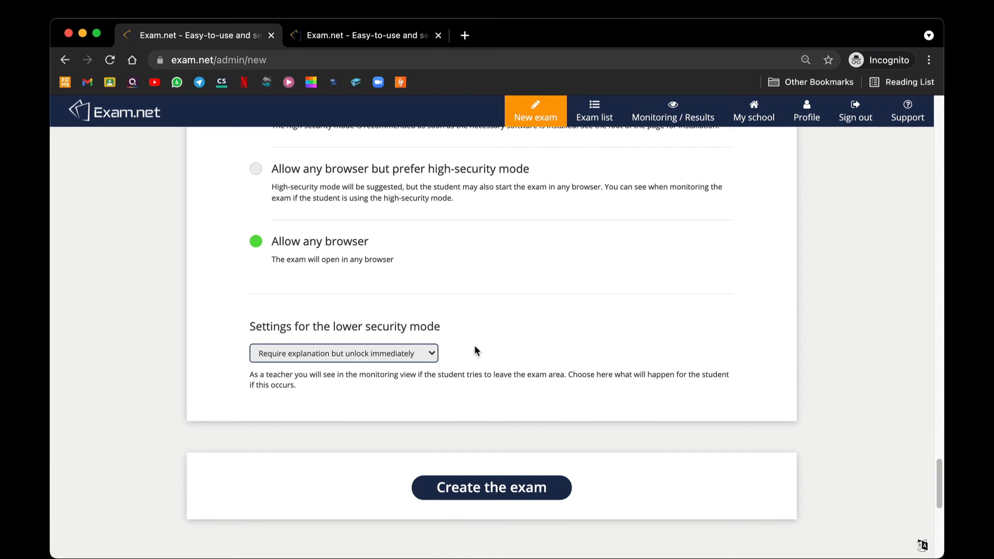
mouse_move(482, 485)
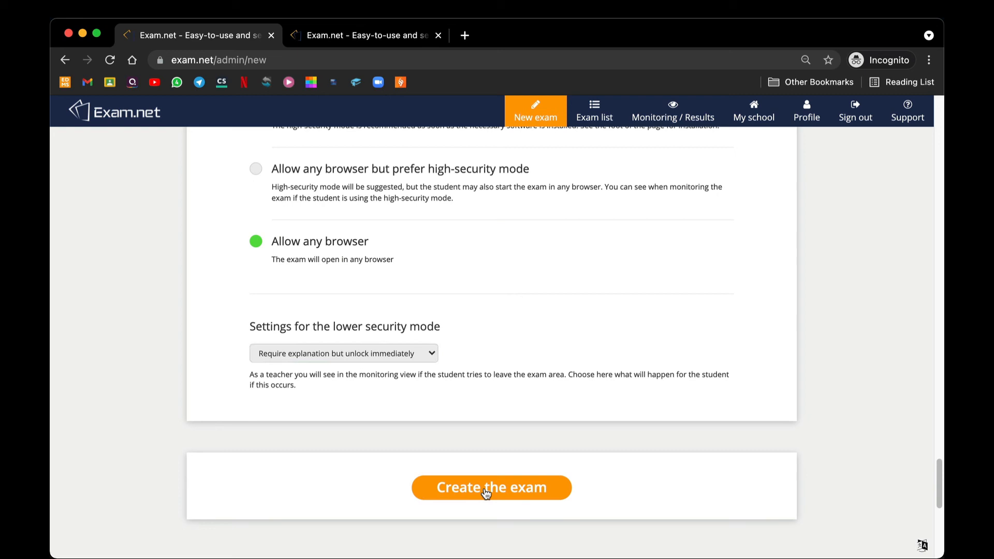
left_click(491, 488)
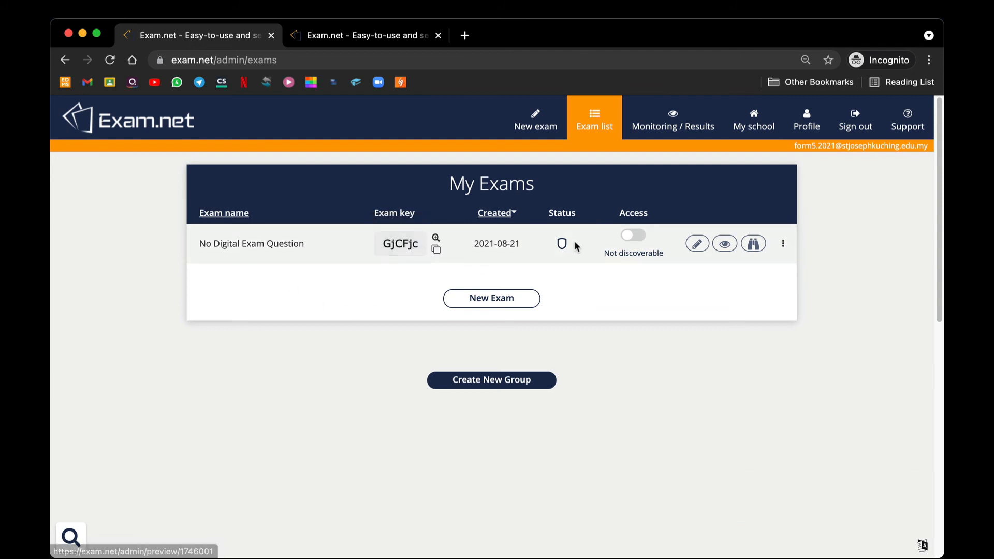
mouse_move(561, 244)
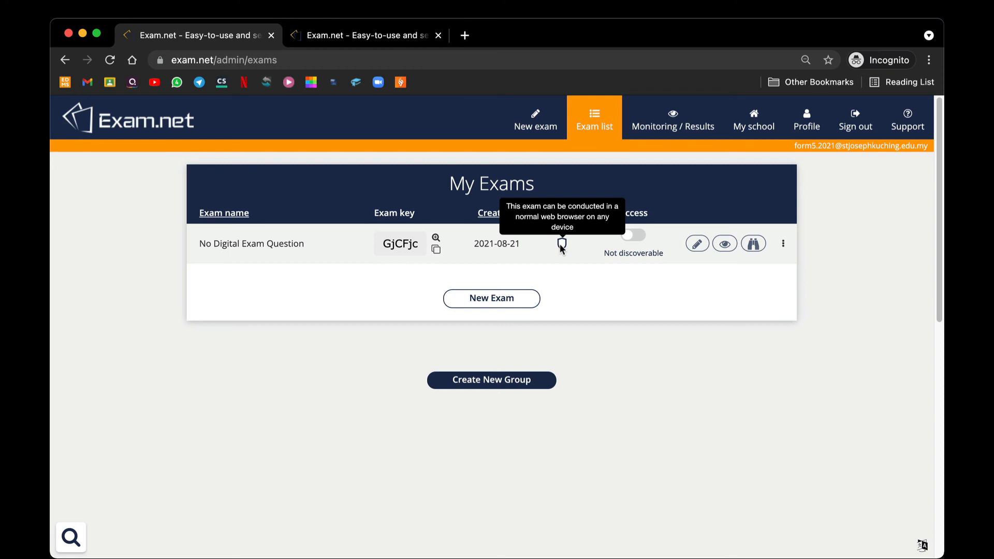
mouse_move(594, 257)
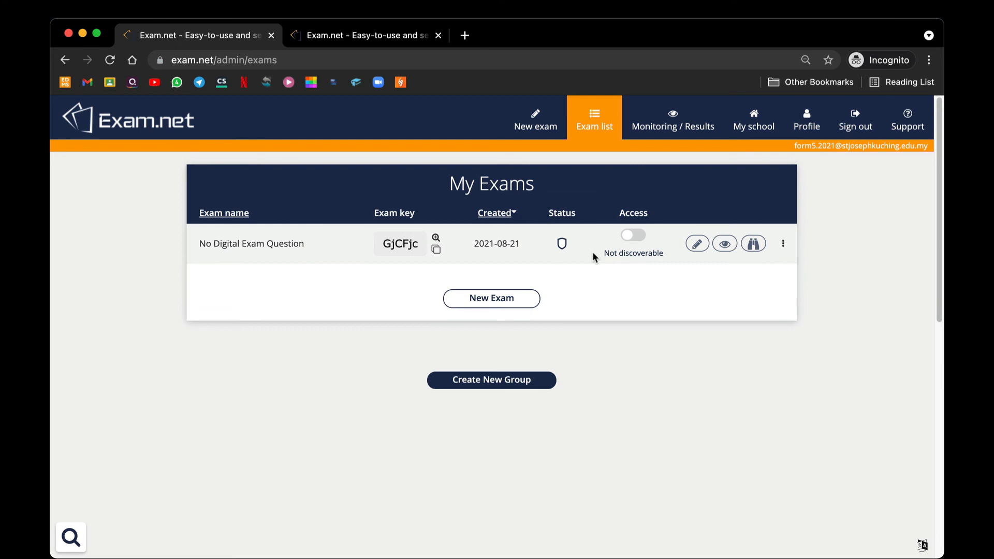
mouse_move(656, 214)
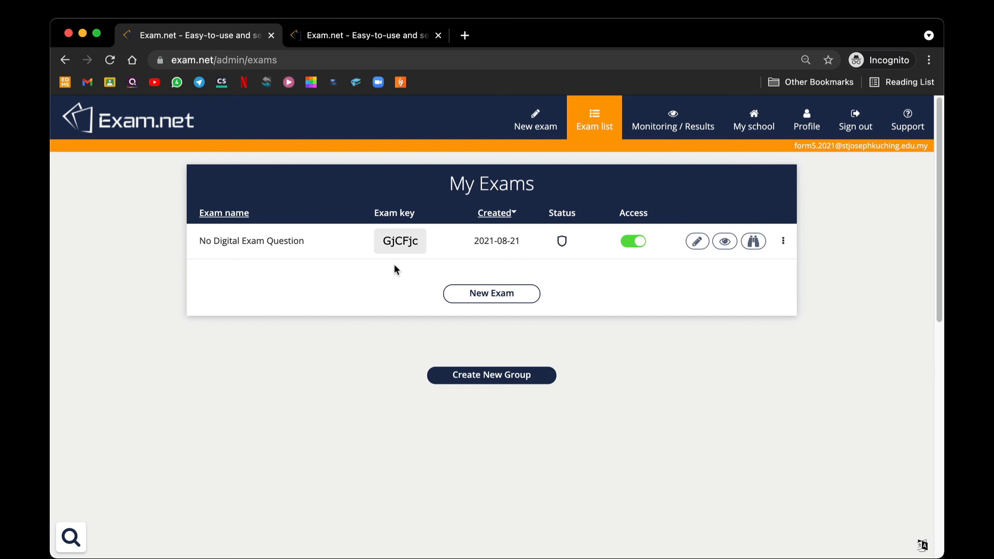
mouse_move(516, 143)
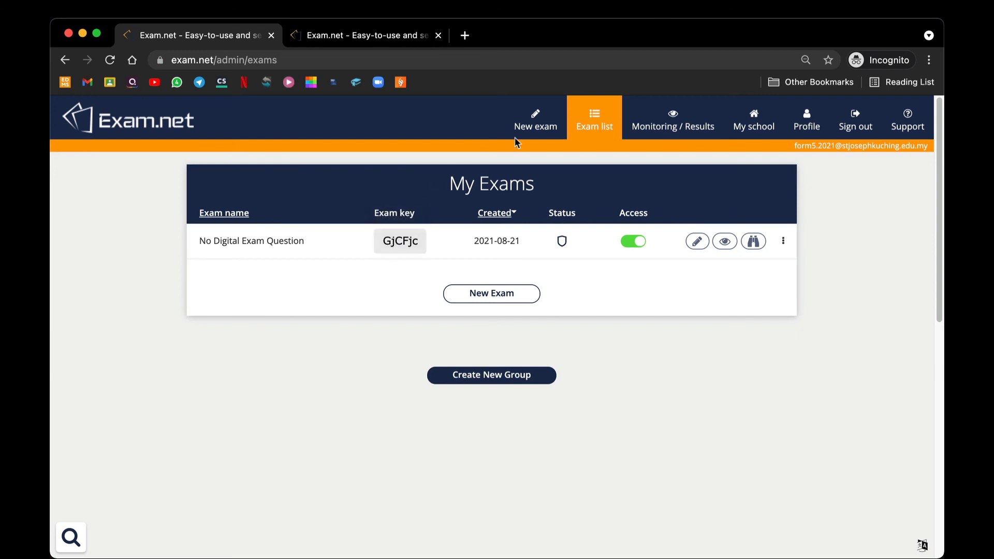
left_click(632, 241)
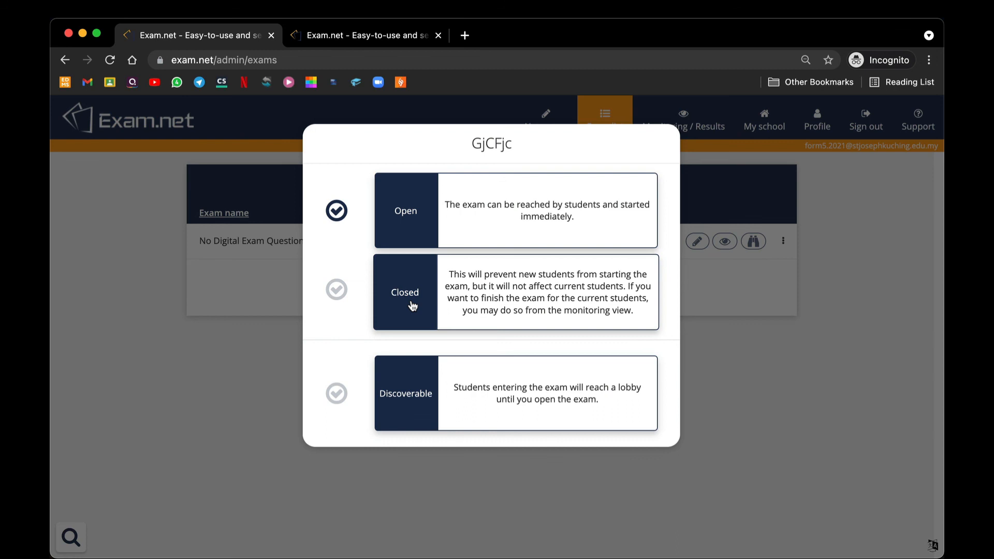
mouse_move(409, 387)
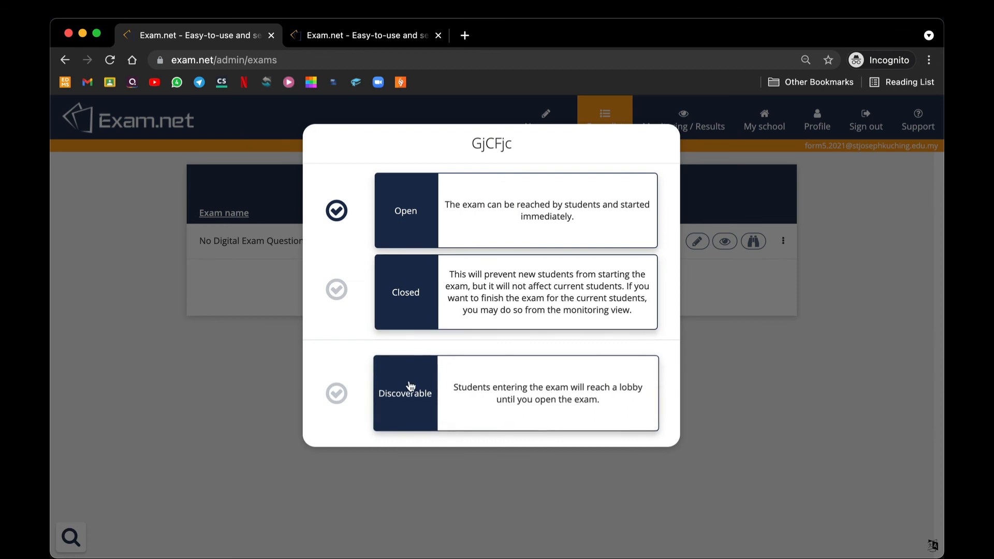
mouse_move(412, 414)
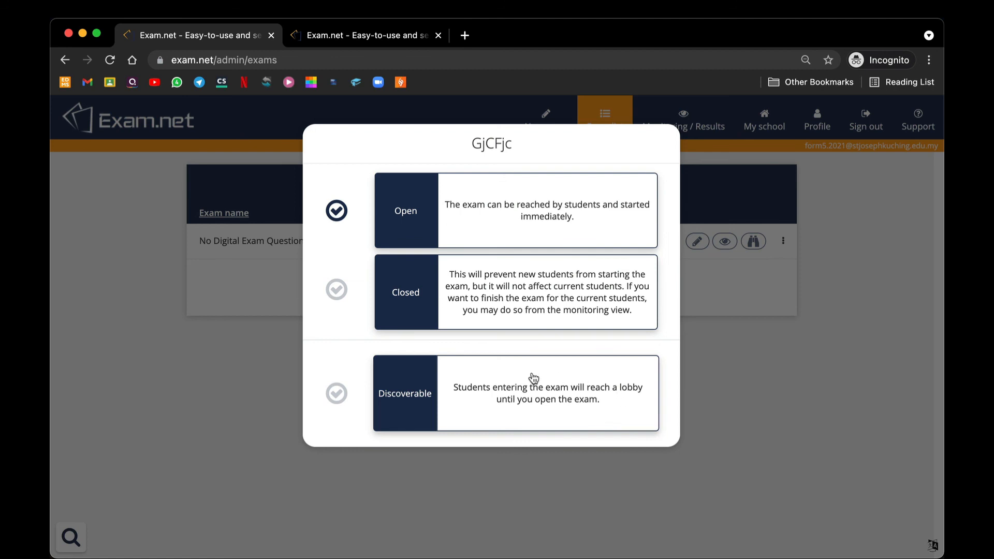
mouse_move(636, 402)
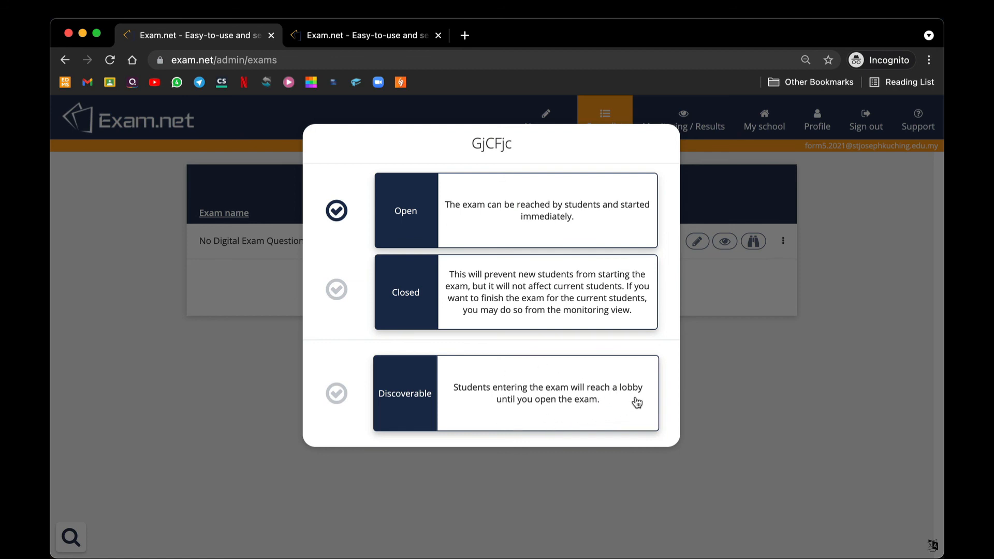
mouse_move(590, 414)
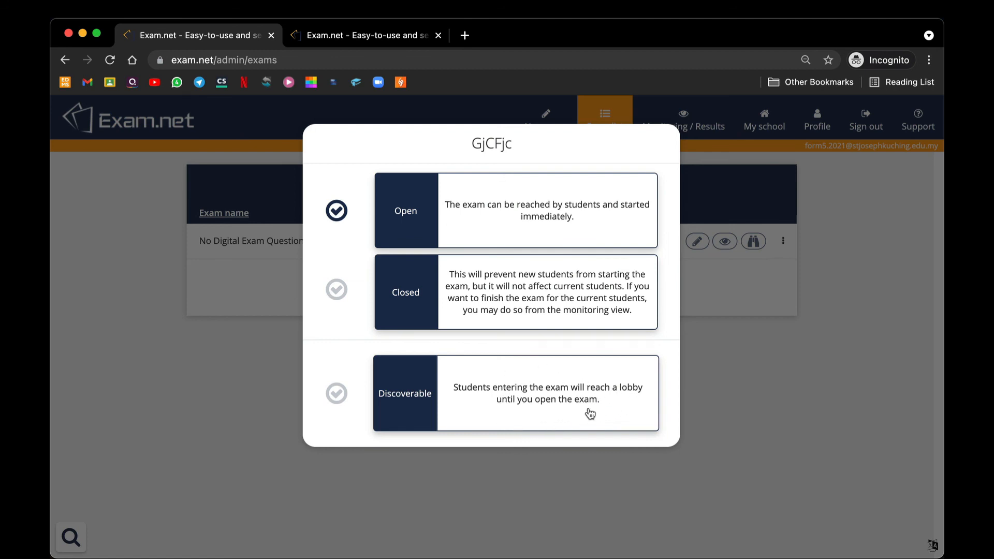